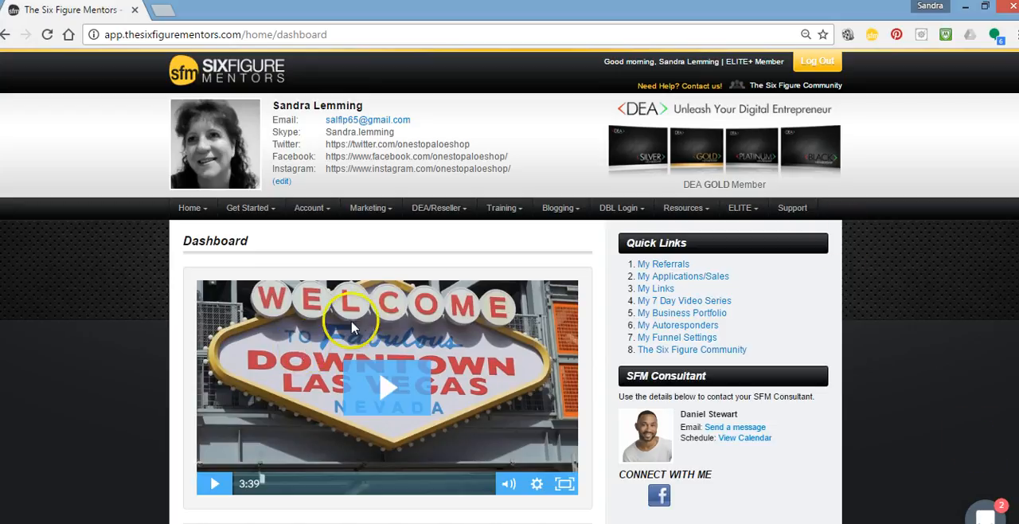
mouse_move(1009, 374)
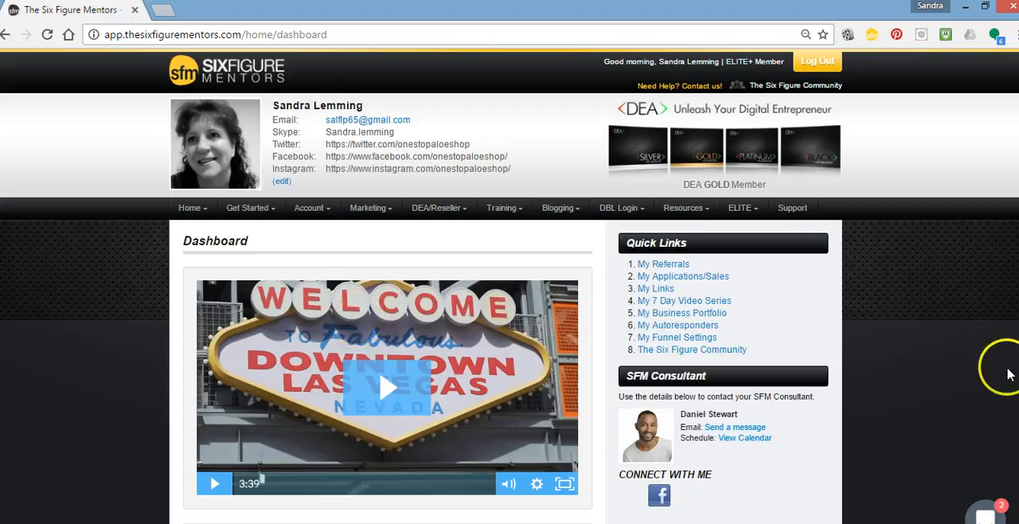
mouse_move(994, 514)
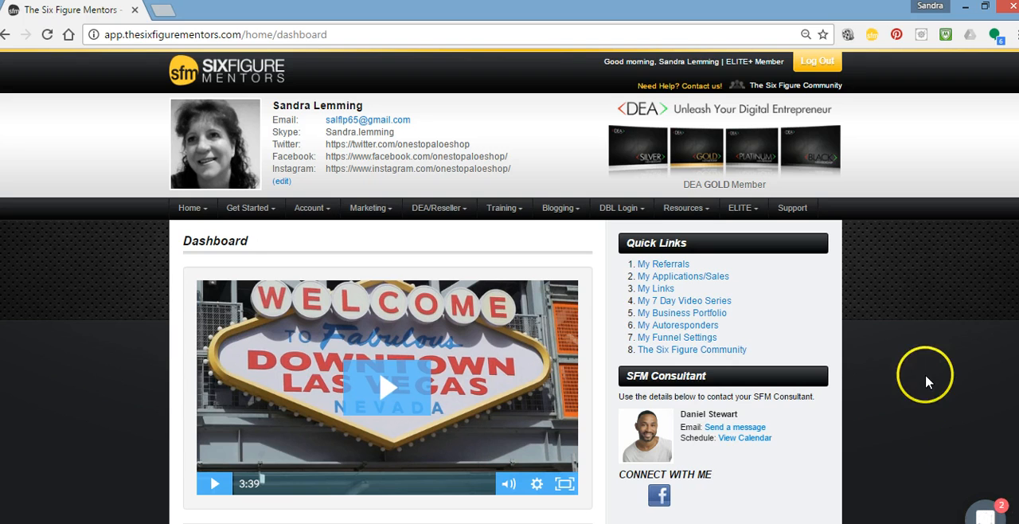
Browse the top navigation menus, including the Home page list, then go to Support.
scroll(down, 3)
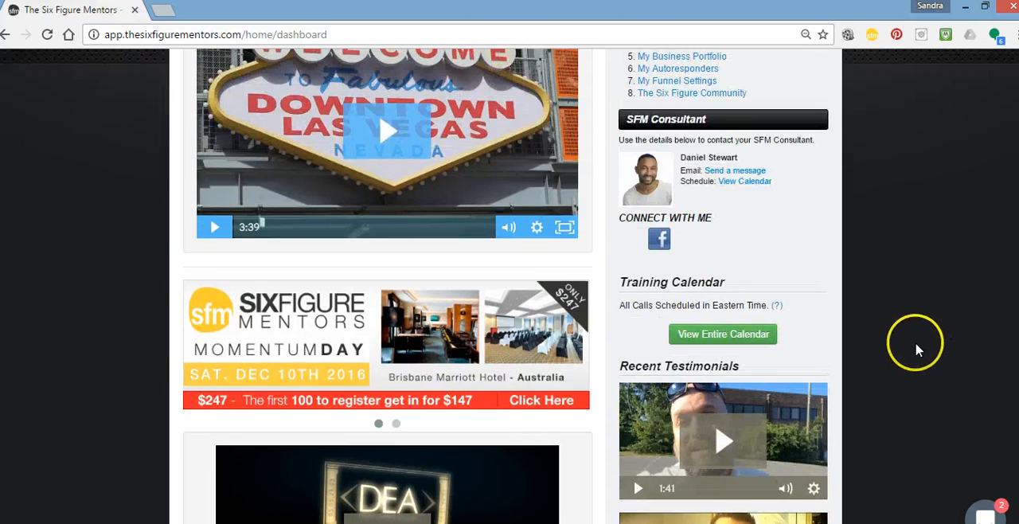
scroll(up, 3)
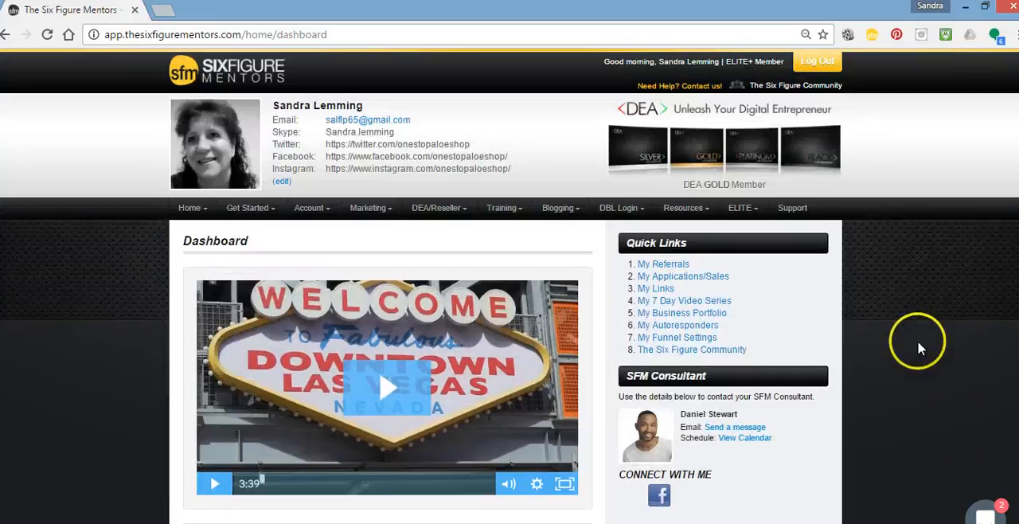
scroll(down, 3)
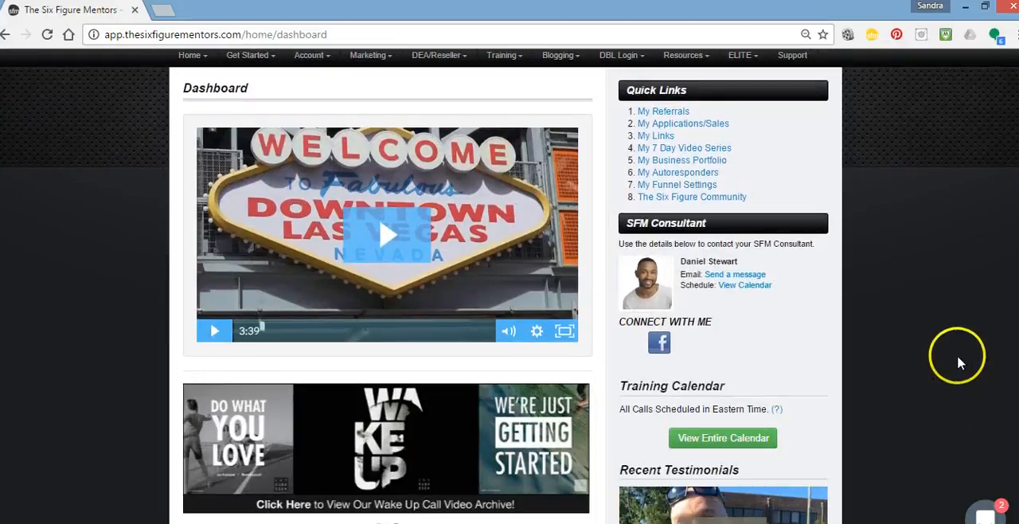
mouse_move(943, 370)
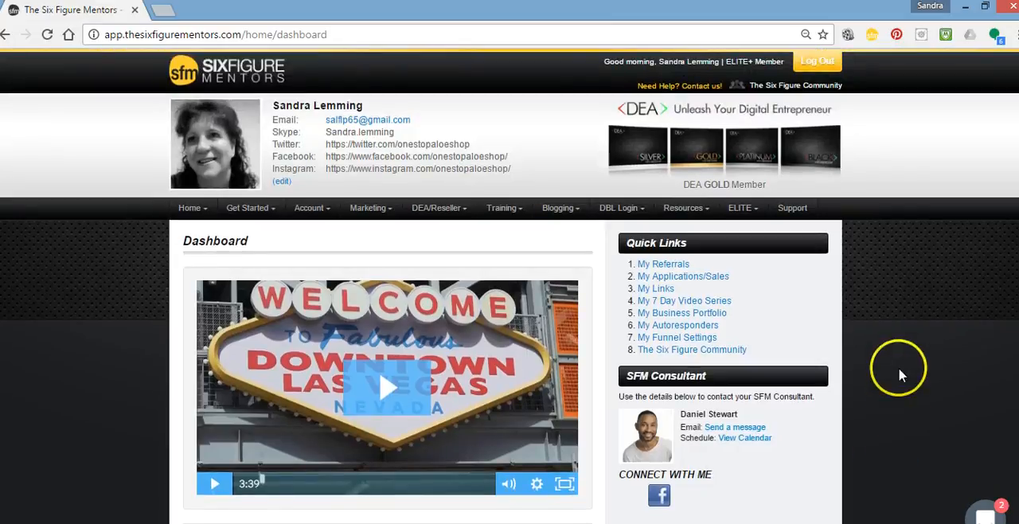
mouse_move(133, 221)
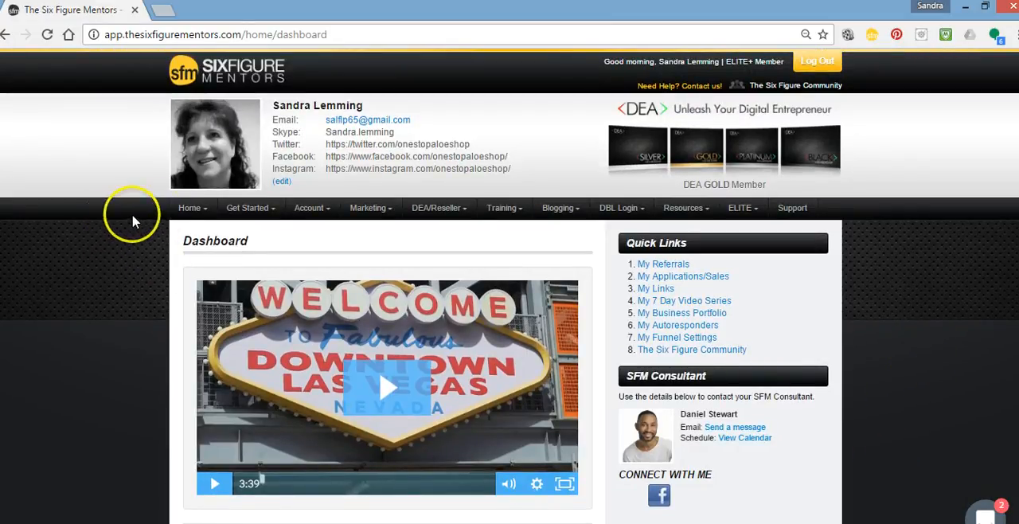
mouse_move(171, 210)
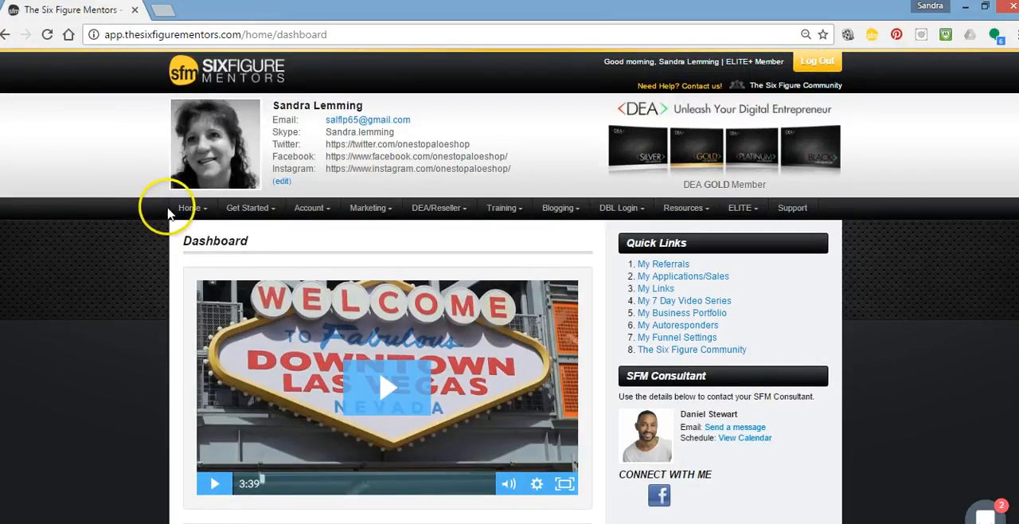
click(438, 208)
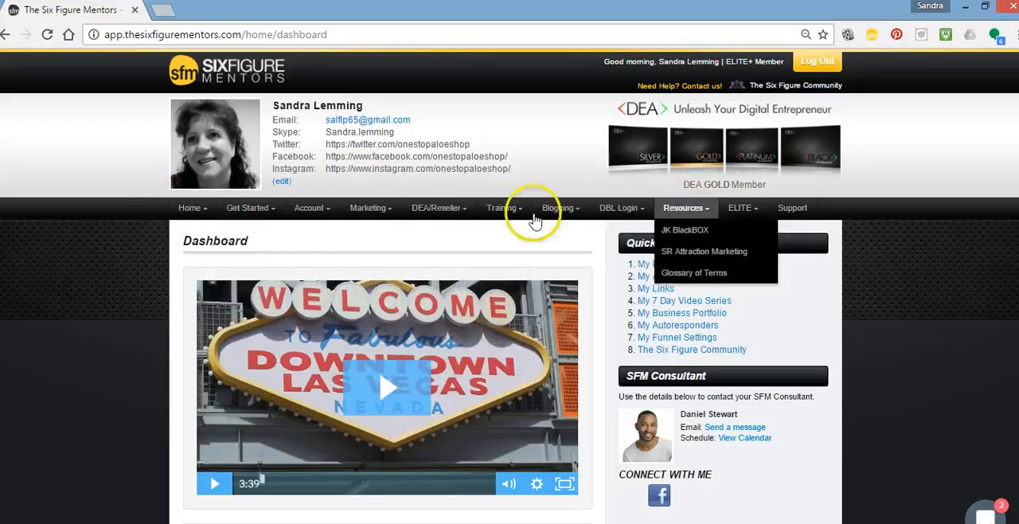
click(189, 207)
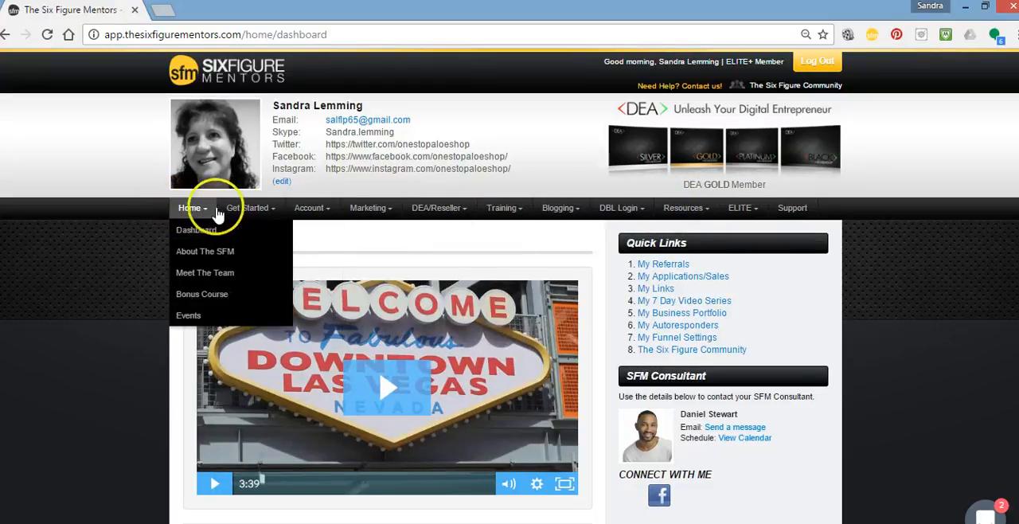
mouse_move(552, 208)
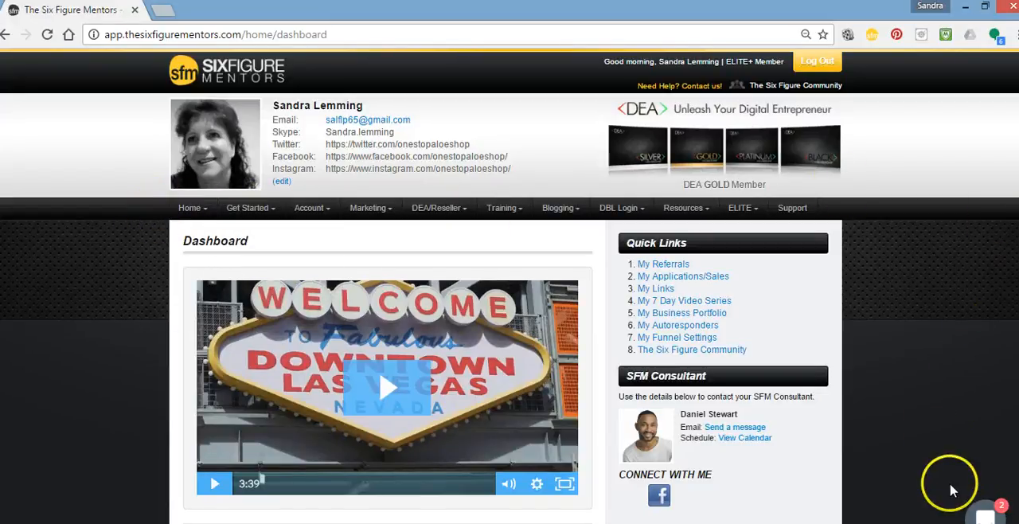
mouse_move(995, 513)
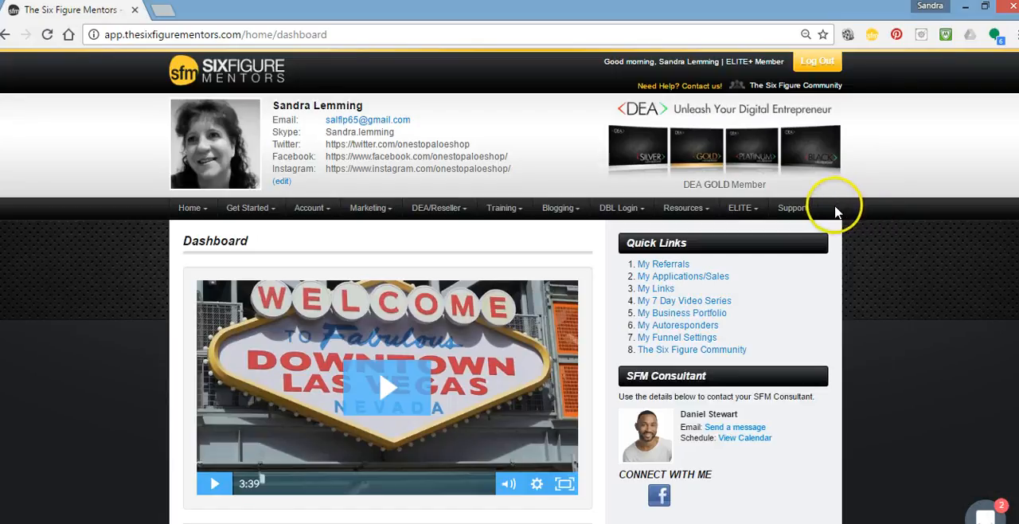
mouse_move(832, 212)
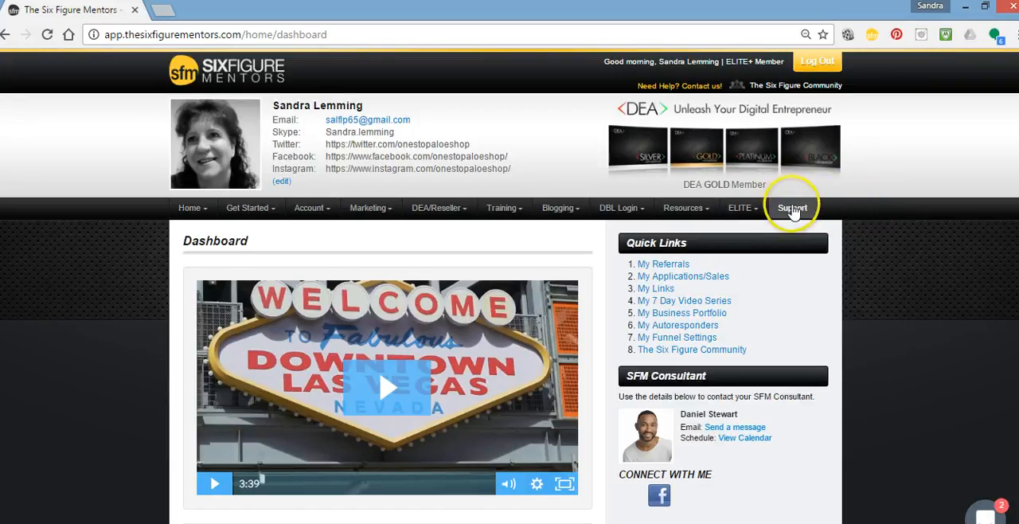
click(791, 207)
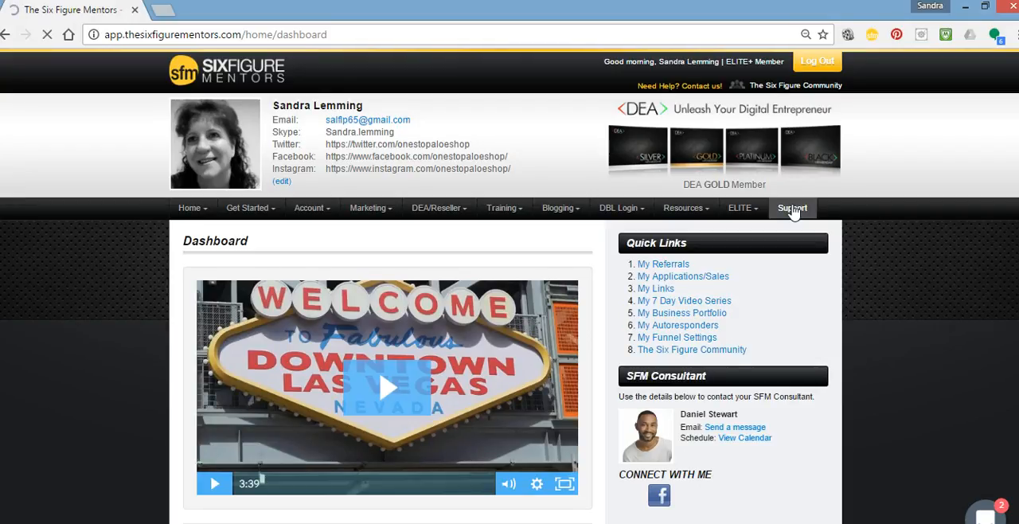
Let the Member Services support page finish loading and scroll down to Contact Us.
click(792, 207)
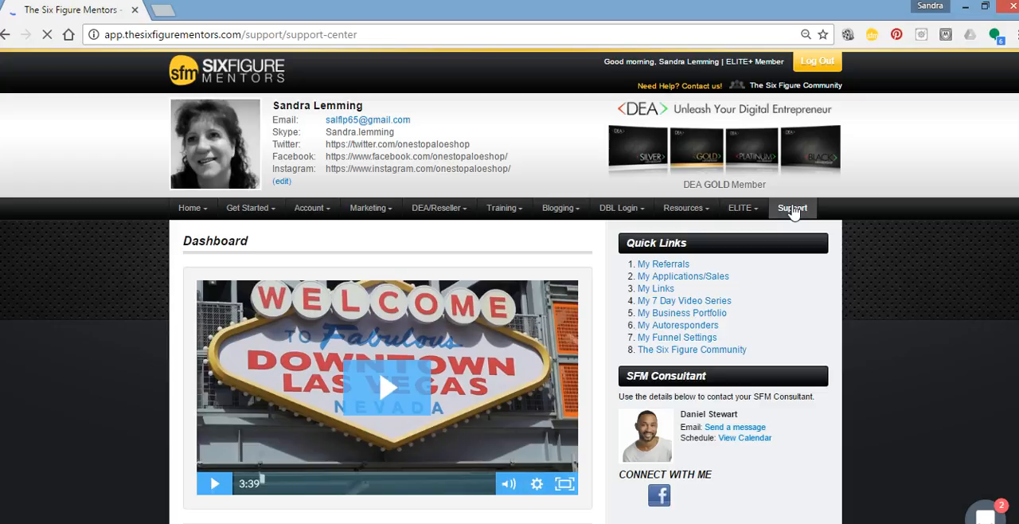
click(791, 208)
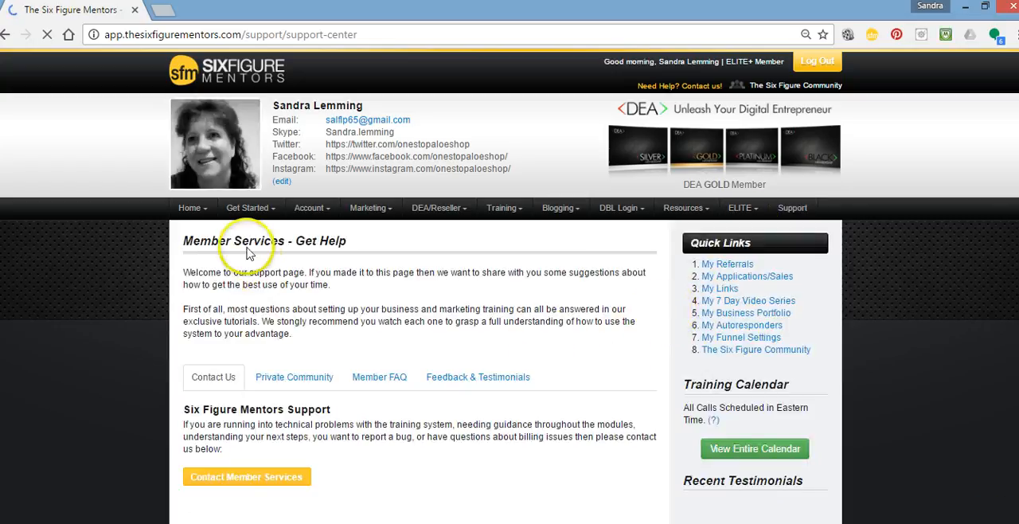
mouse_move(282, 306)
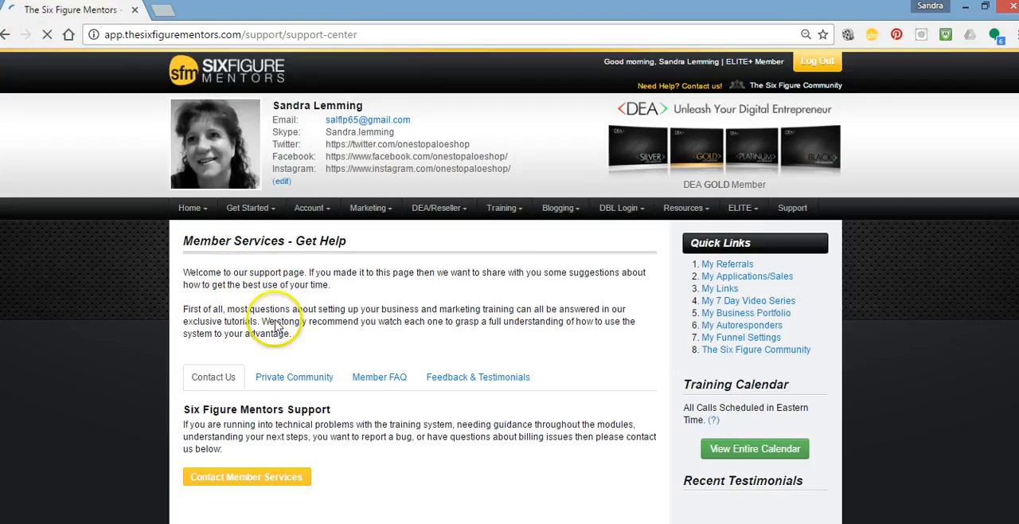
scroll(down, 3)
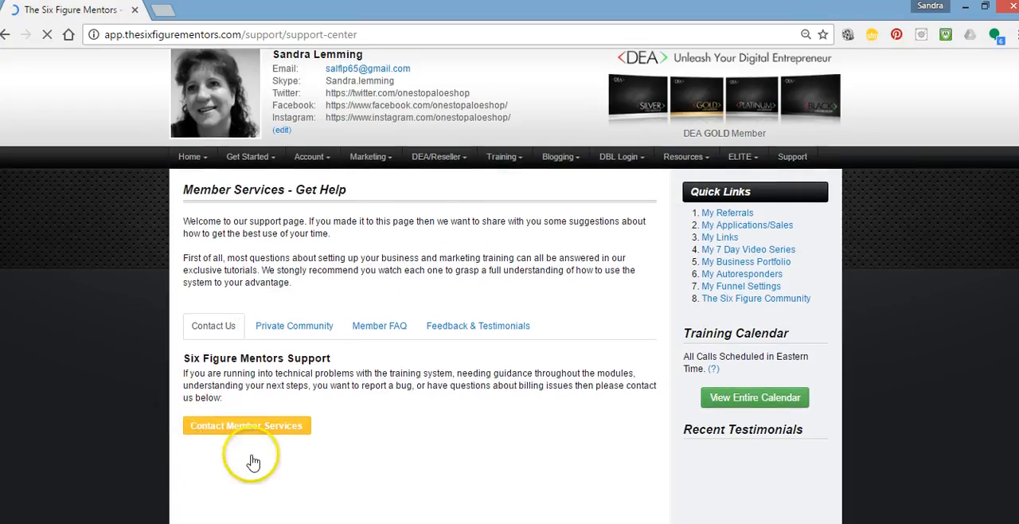
scroll(down, 3)
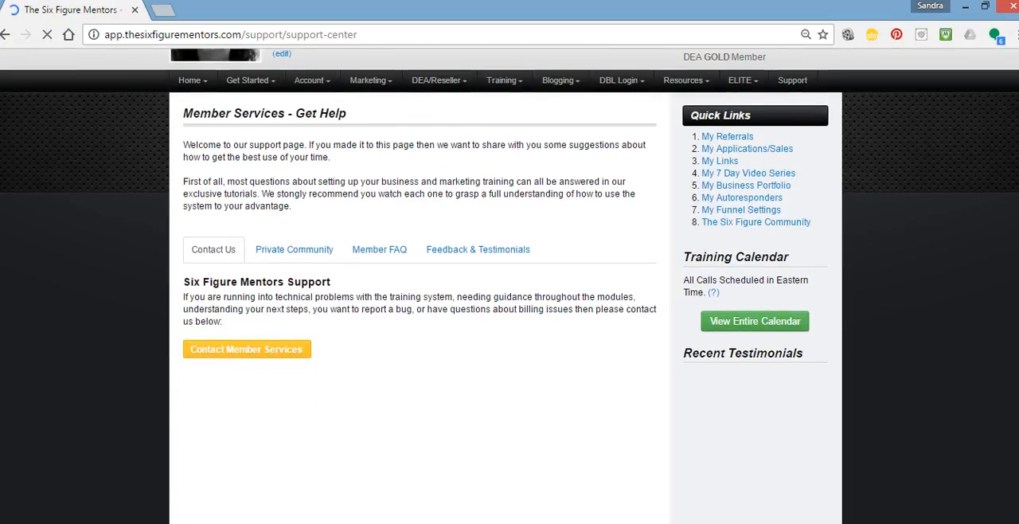
scroll(down, 3)
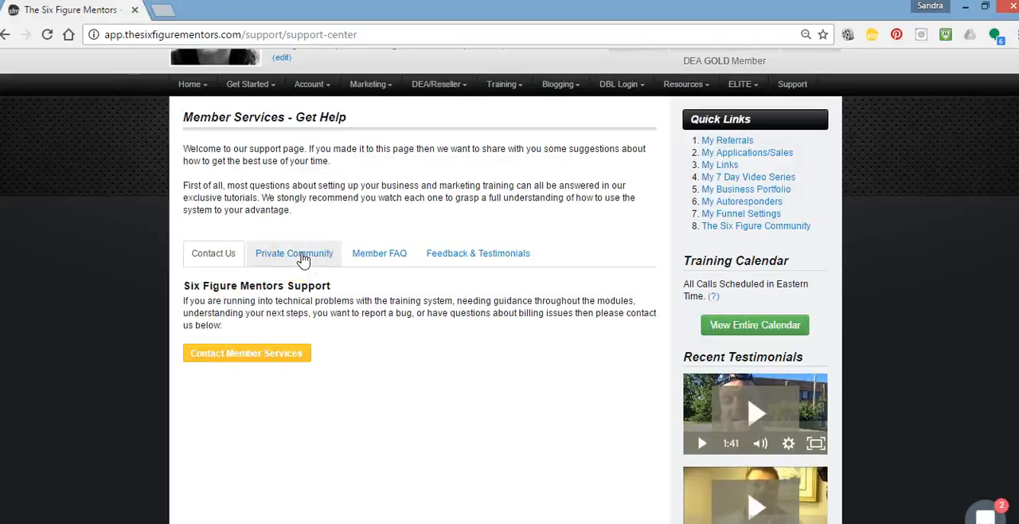
Switch the support page to the Private Community tab showing forum benefits and network rules.
click(293, 253)
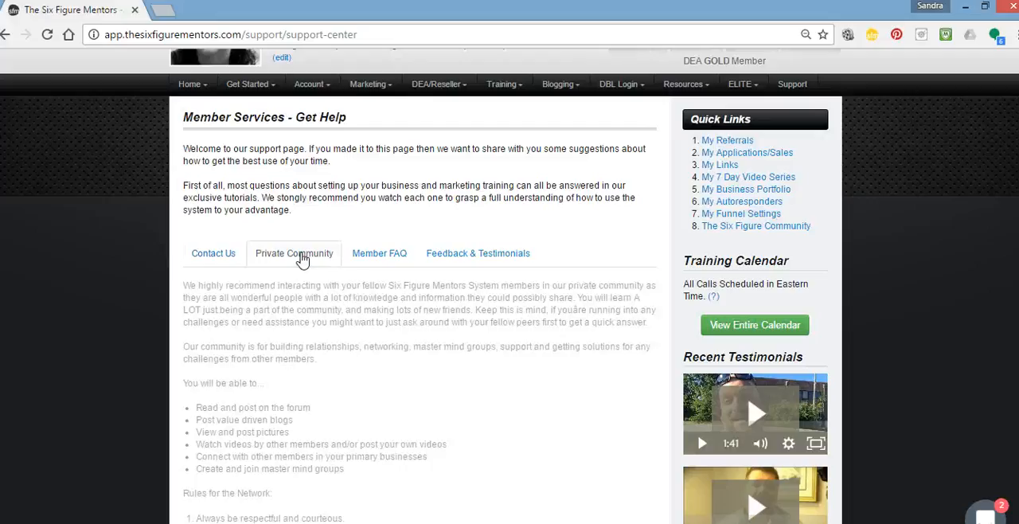
click(293, 253)
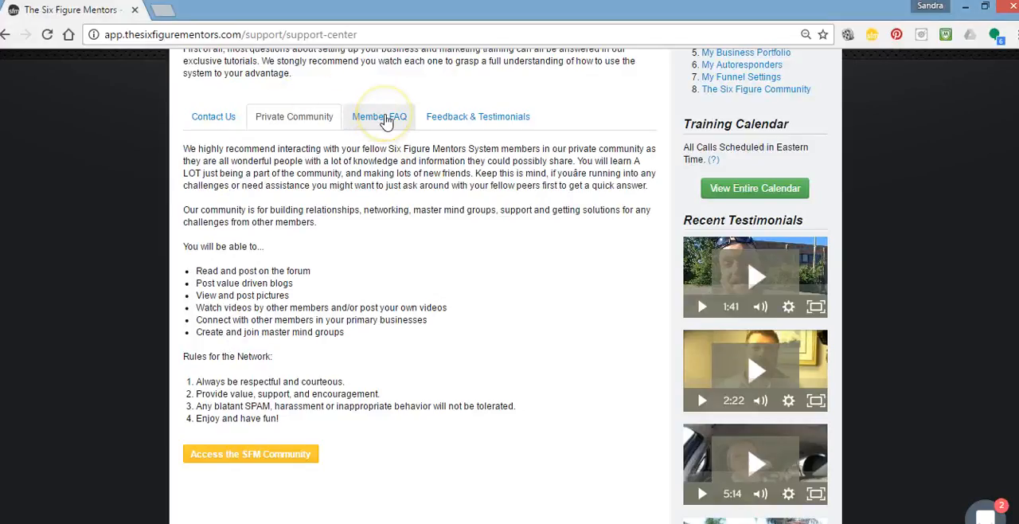
Show the Member FAQ tab, scroll through its questions, and return to the top.
click(379, 117)
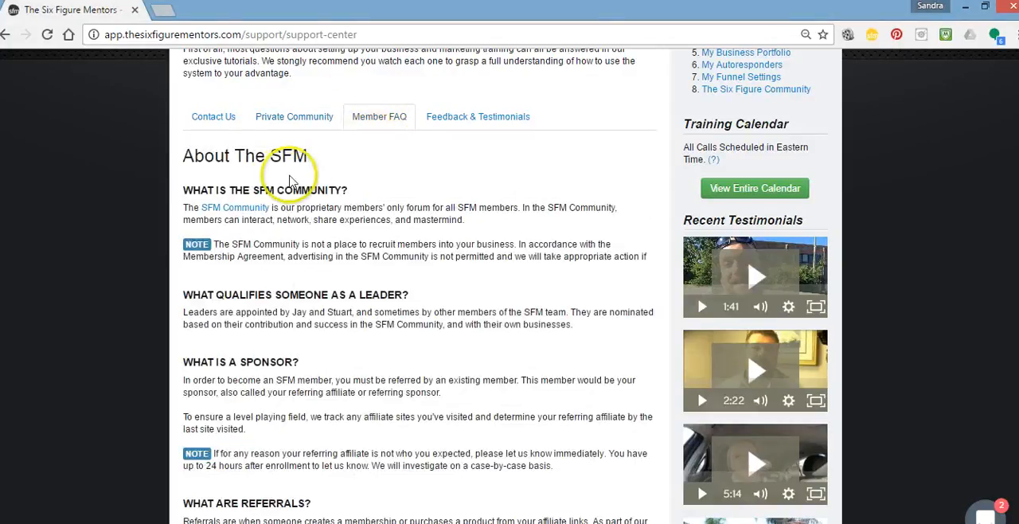
mouse_move(356, 371)
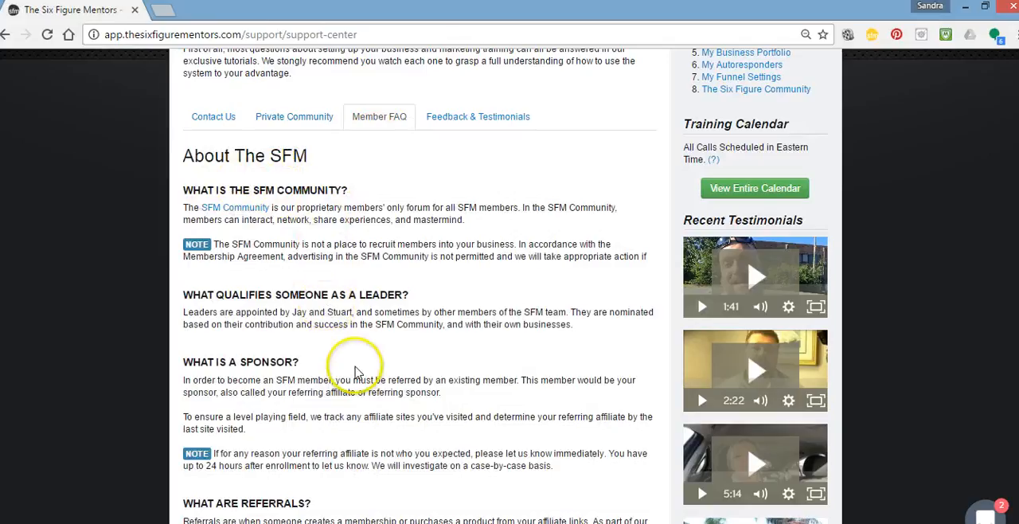
scroll(down, 3)
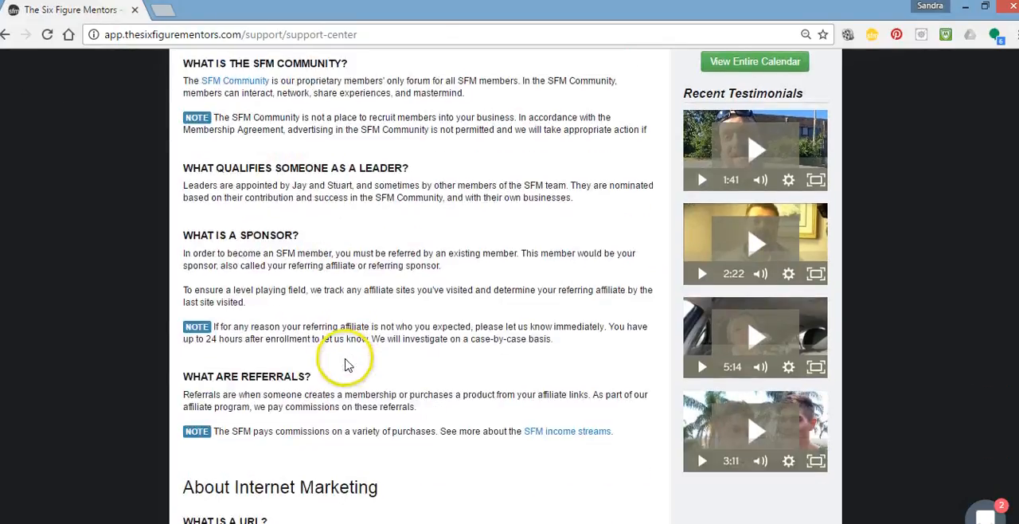
scroll(down, 3)
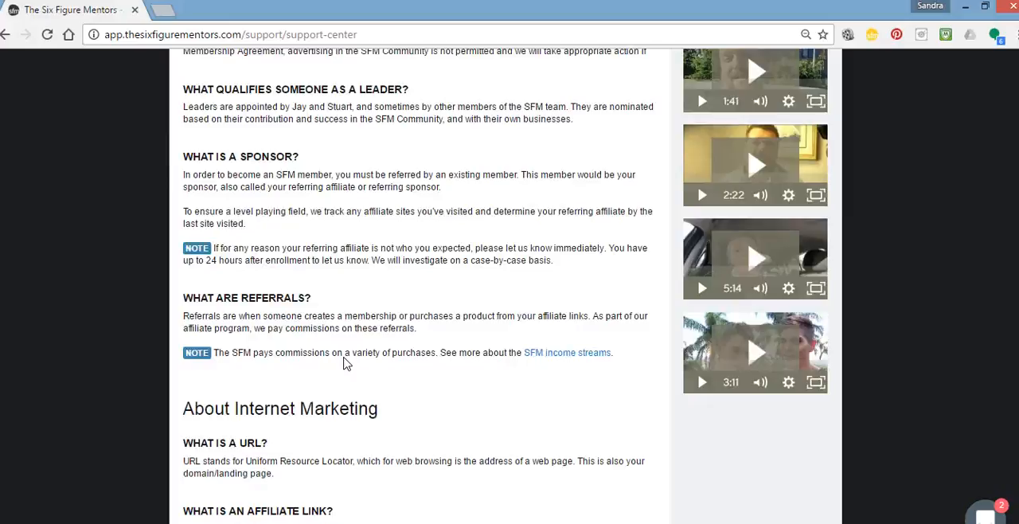
scroll(up, 3)
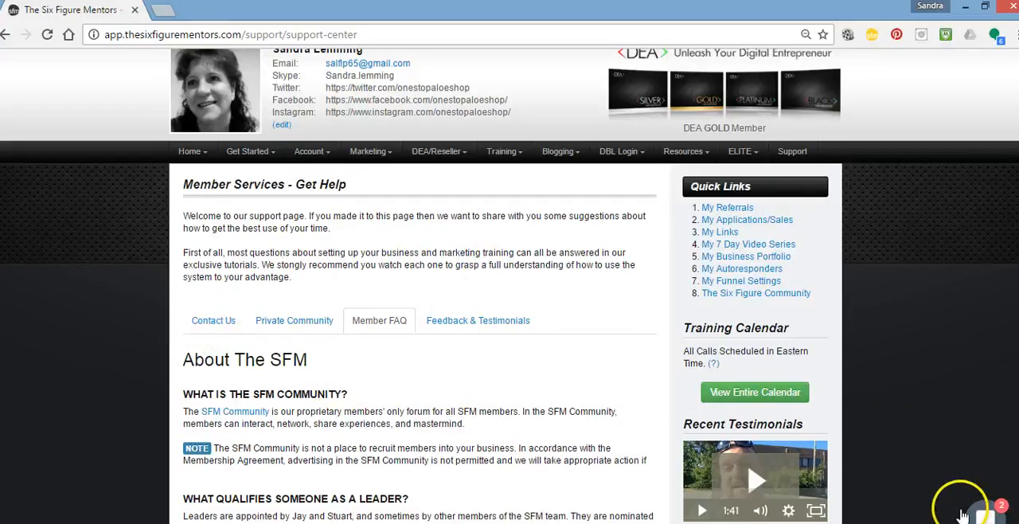
mouse_move(986, 516)
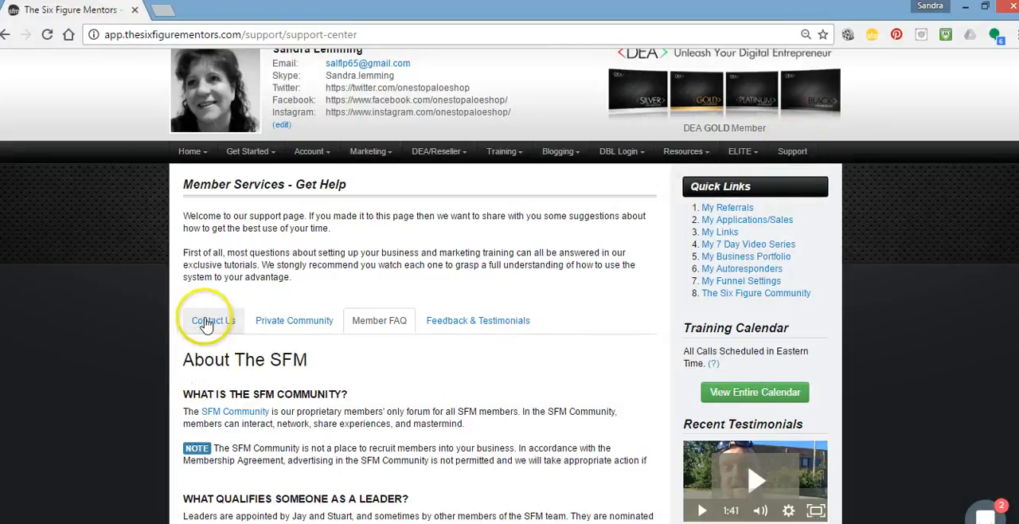
Switch back to the Contact Us tab with the member services help link.
click(213, 319)
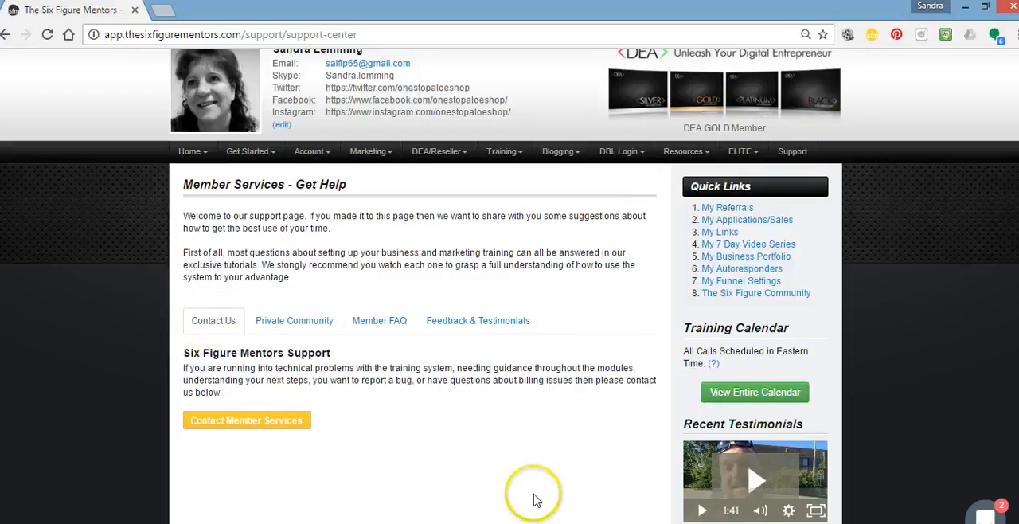
mouse_move(253, 422)
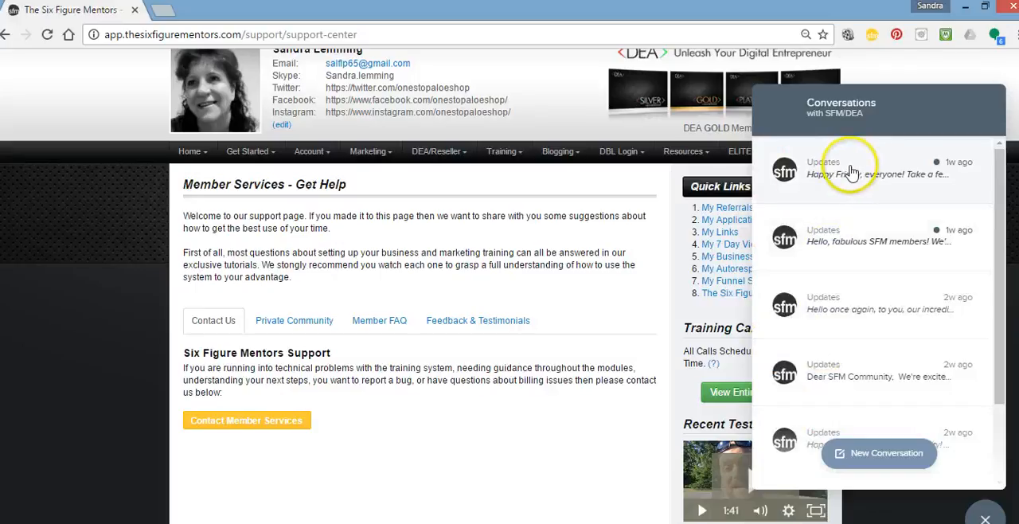
mouse_move(895, 177)
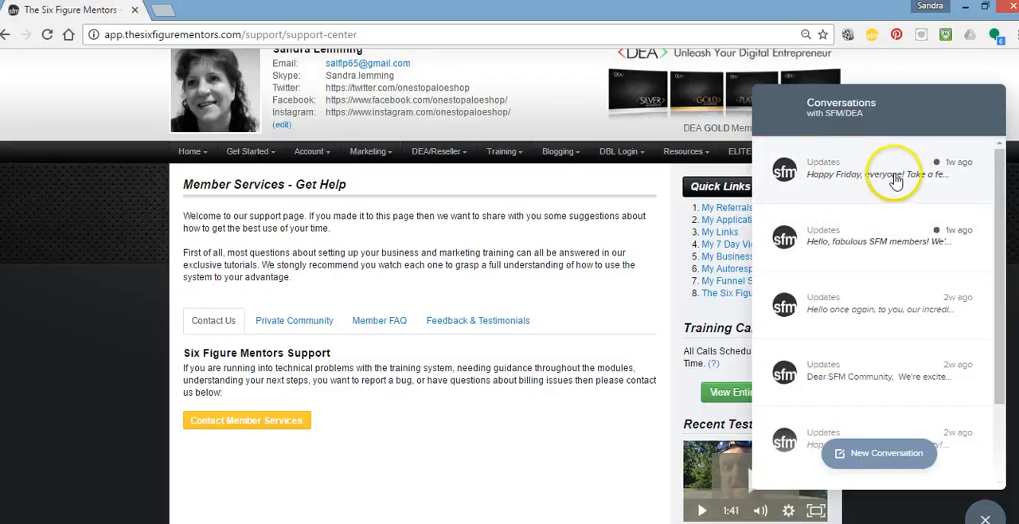
mouse_move(852, 156)
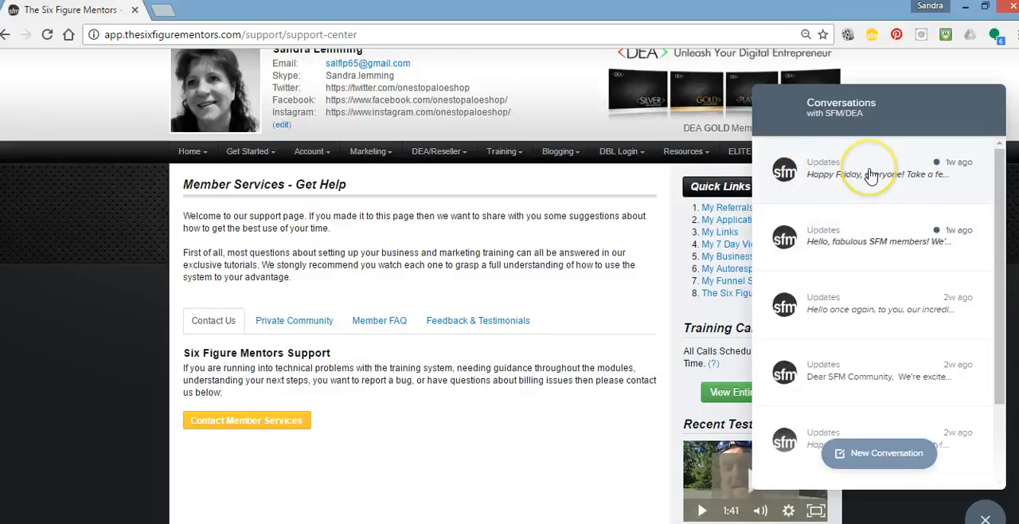
mouse_move(870, 175)
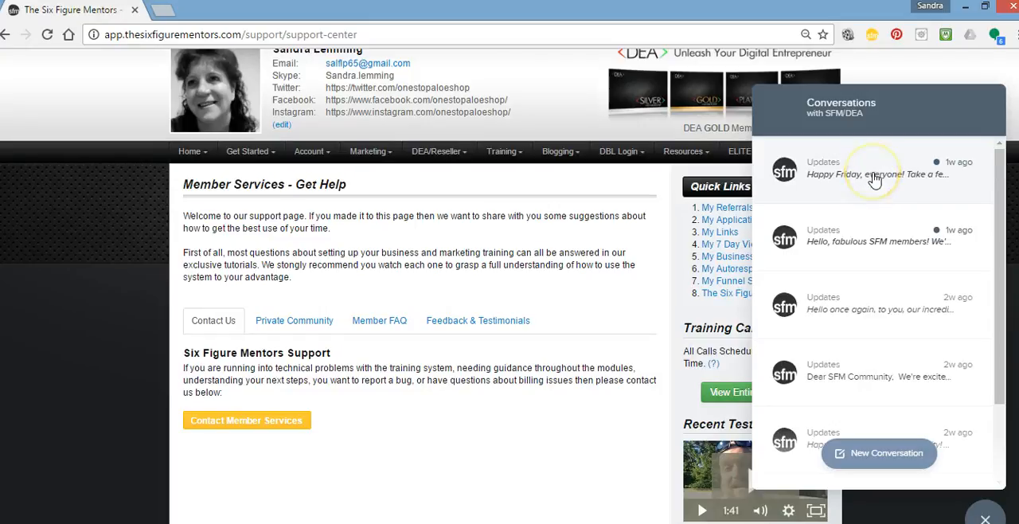
Open the Happy Friday Updates conversation and expand its message into the full article.
click(874, 169)
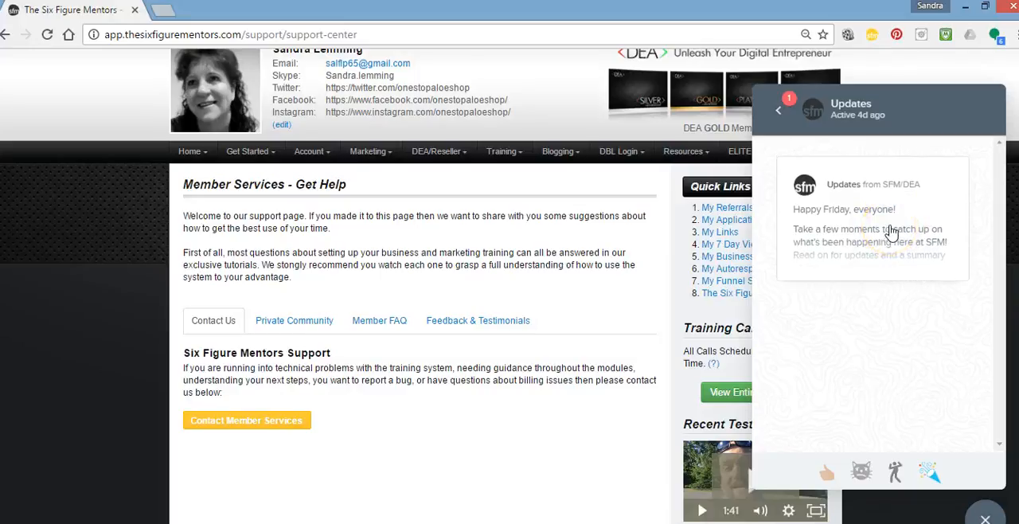
click(872, 231)
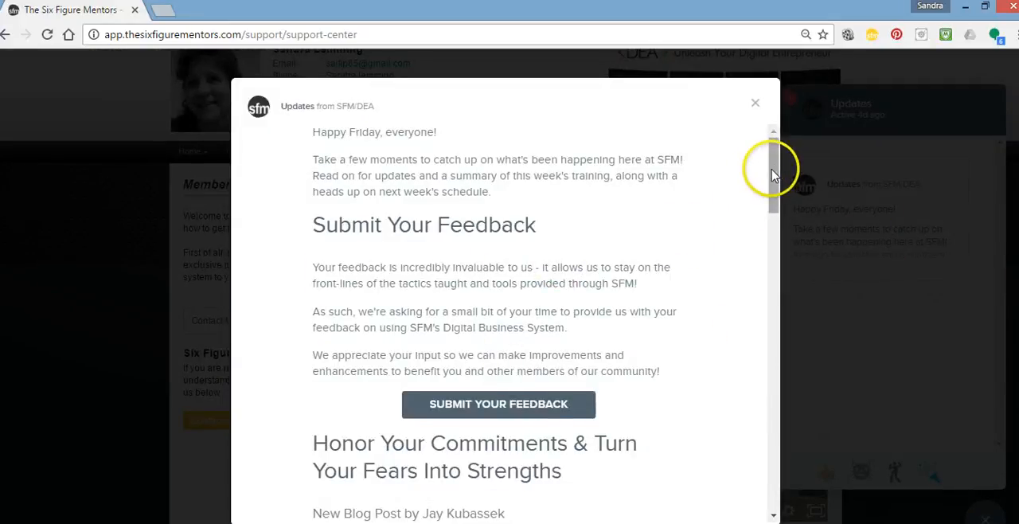
mouse_move(420, 253)
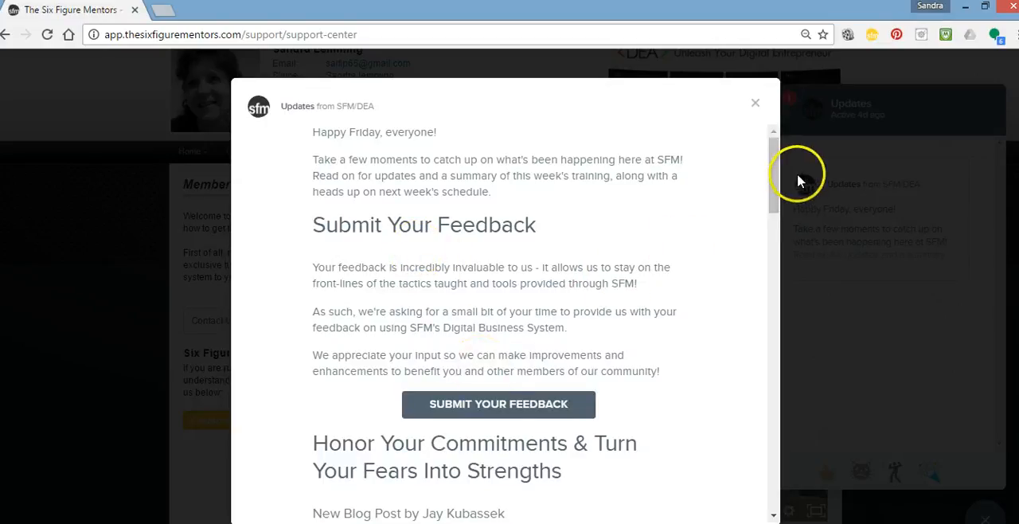
Scroll through the full Happy Friday update, then close the article popup.
scroll(down, 3)
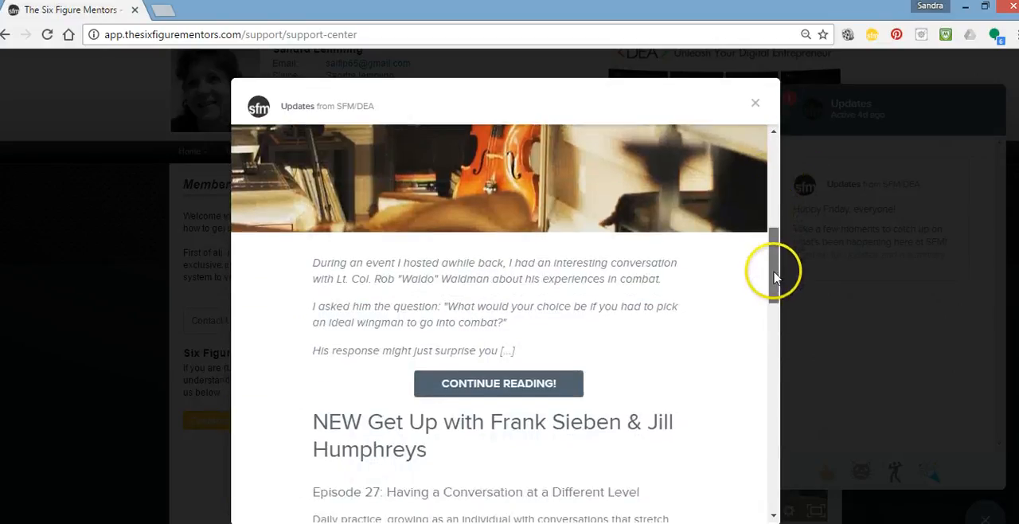
scroll(down, 3)
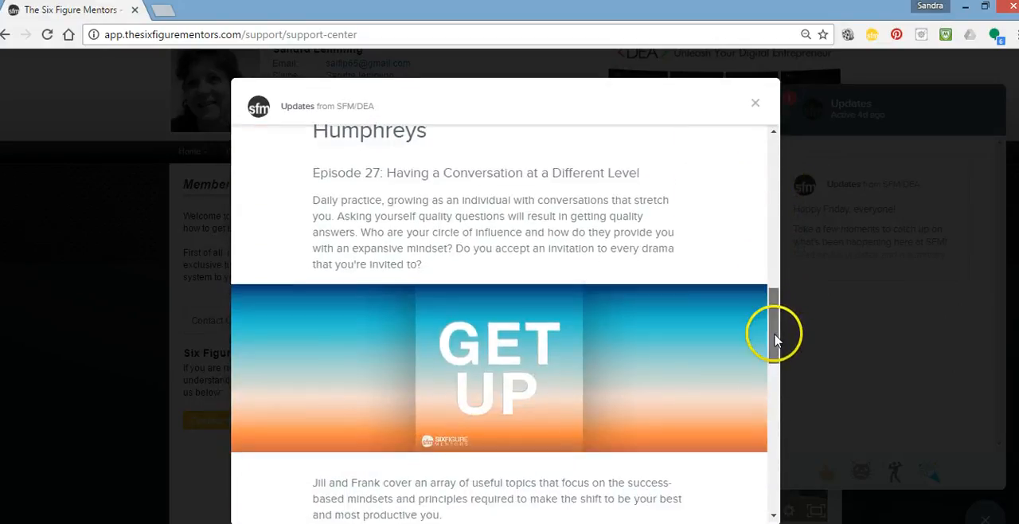
scroll(down, 3)
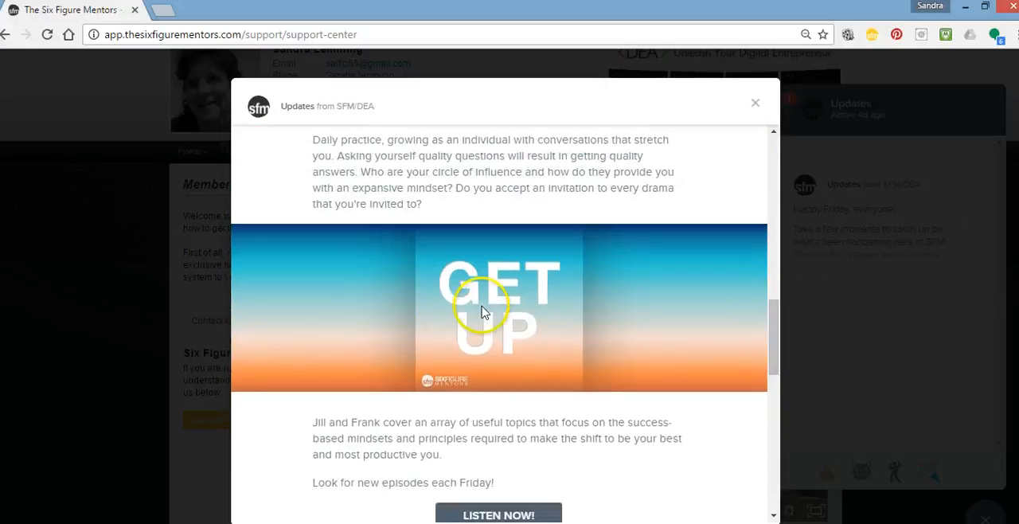
mouse_move(775, 335)
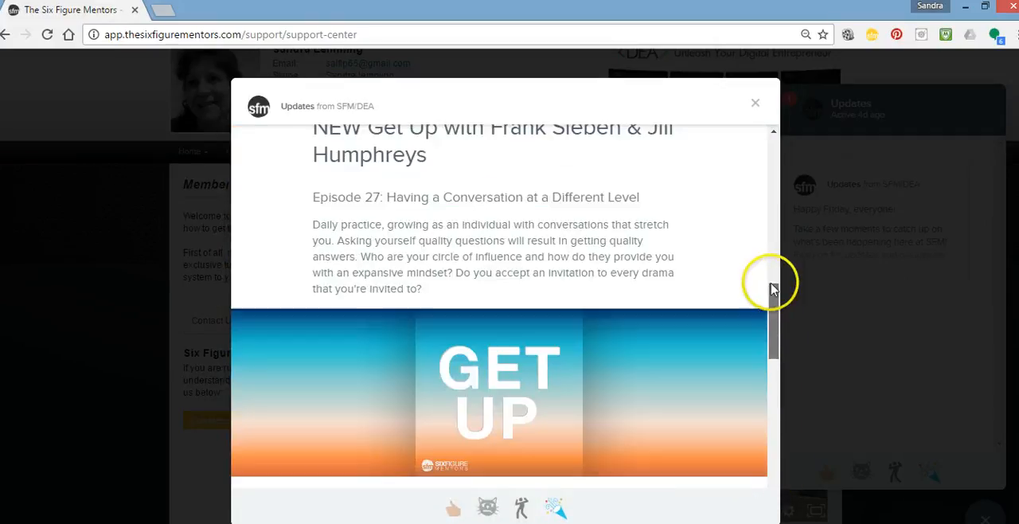
scroll(down, 3)
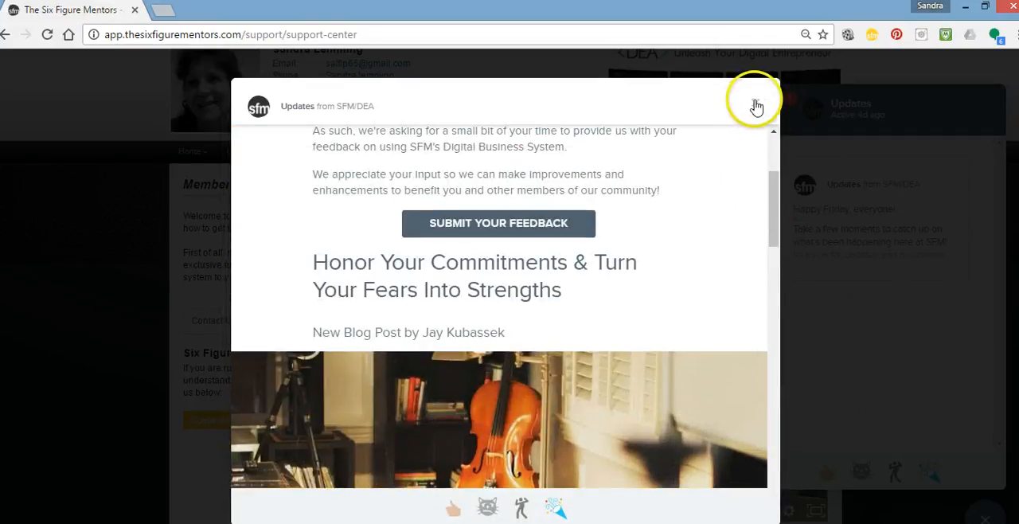
click(754, 106)
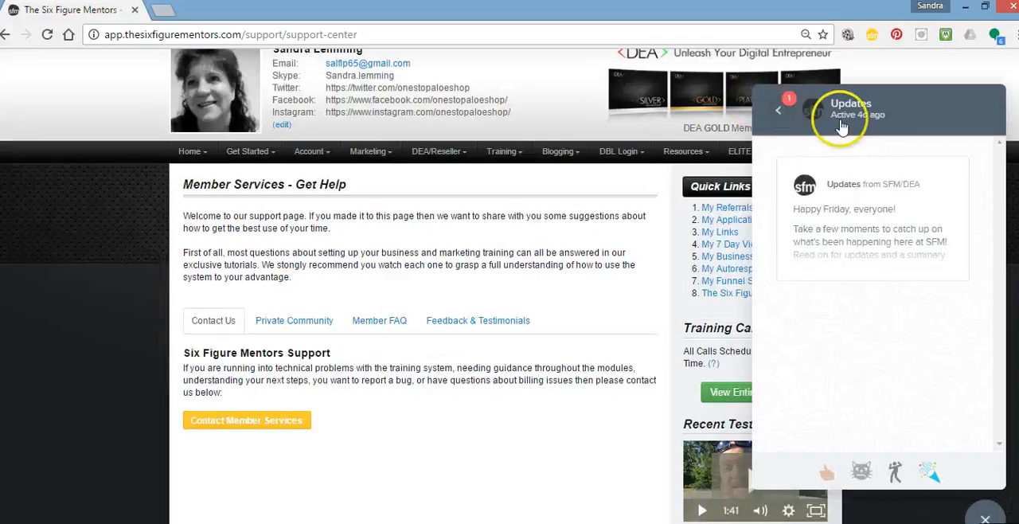
mouse_move(899, 390)
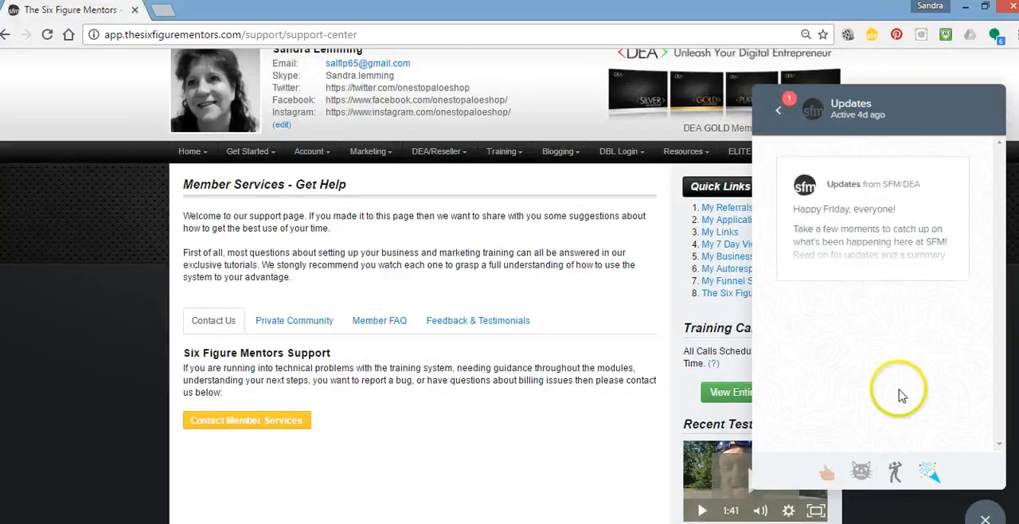
mouse_move(873, 133)
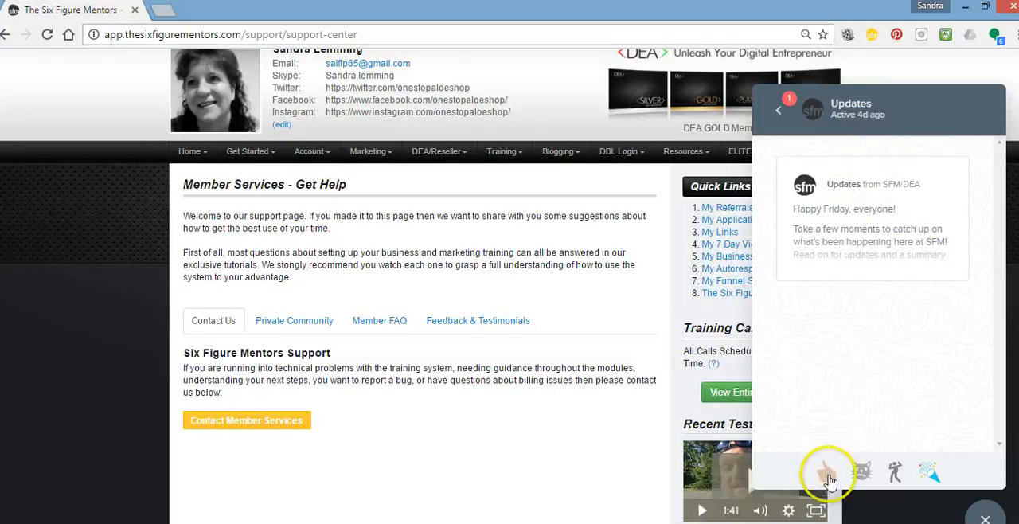
mouse_move(929, 468)
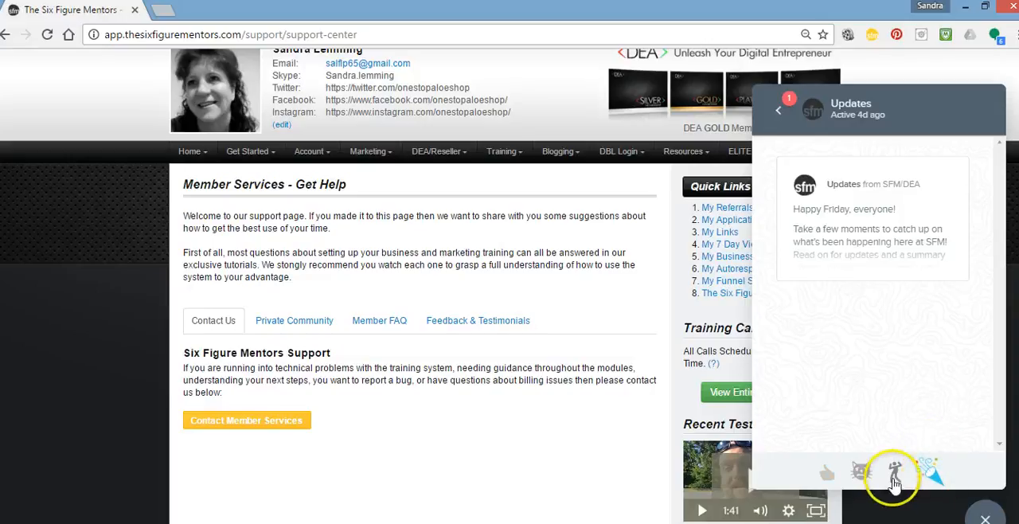
mouse_move(836, 285)
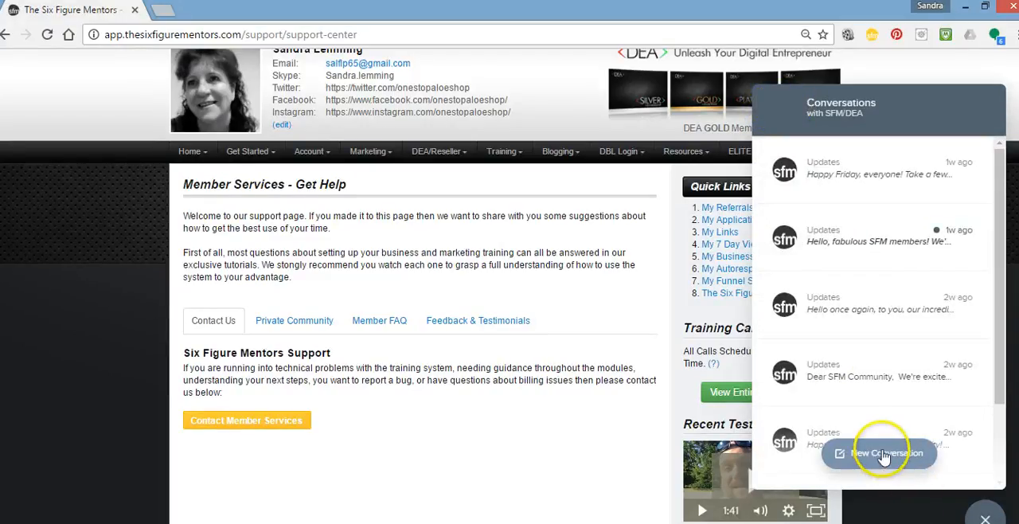
Start a new SFM/DEA conversation and type a great-weekend greeting with thanks for their assistance.
click(877, 453)
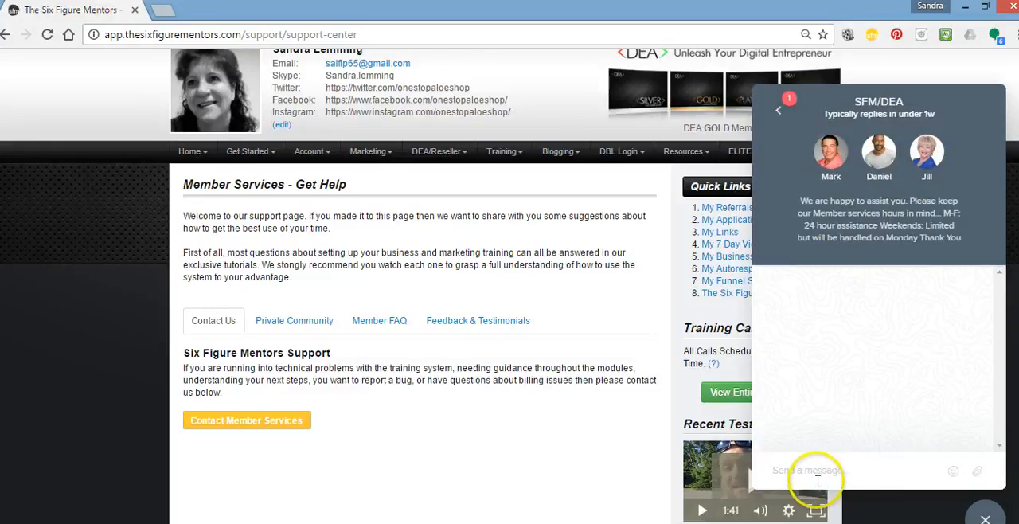
mouse_move(813, 475)
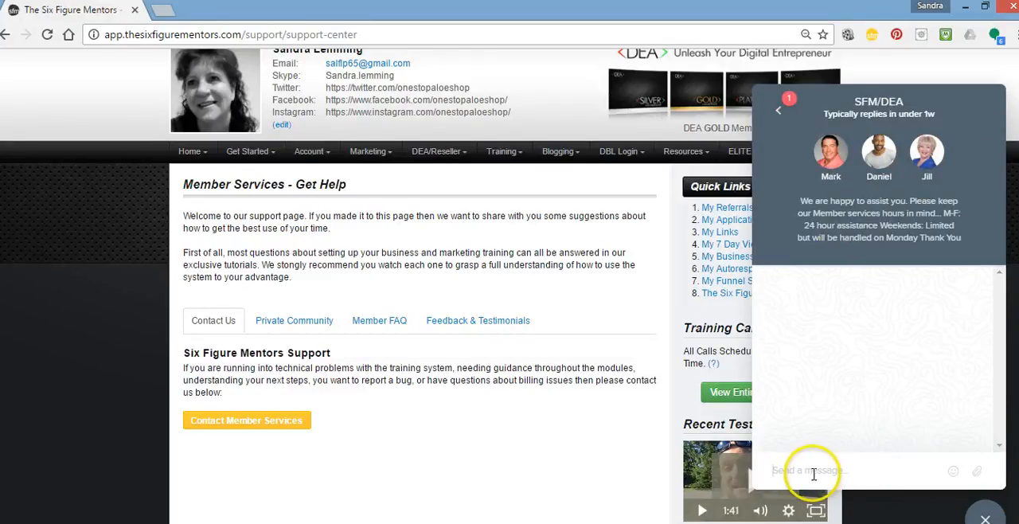
mouse_move(798, 470)
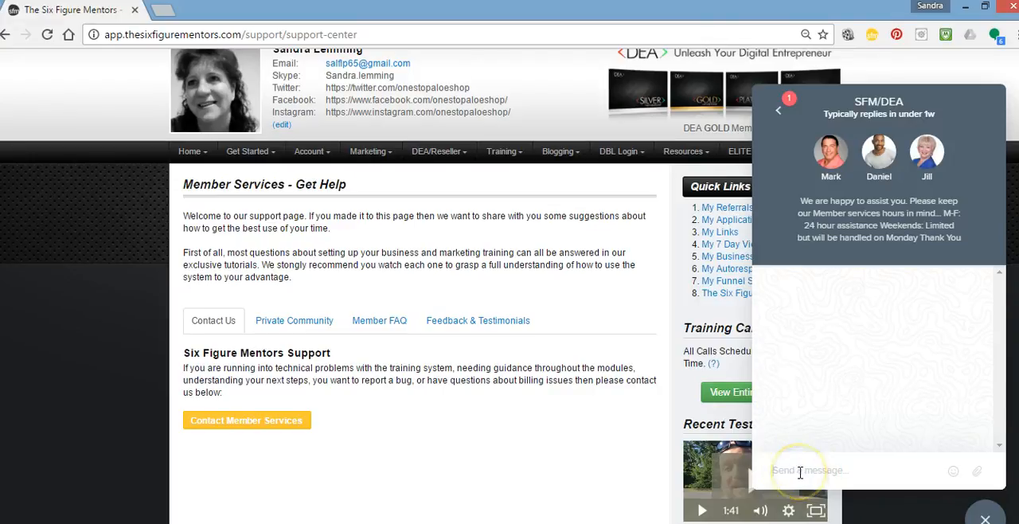
text(Good Morning)
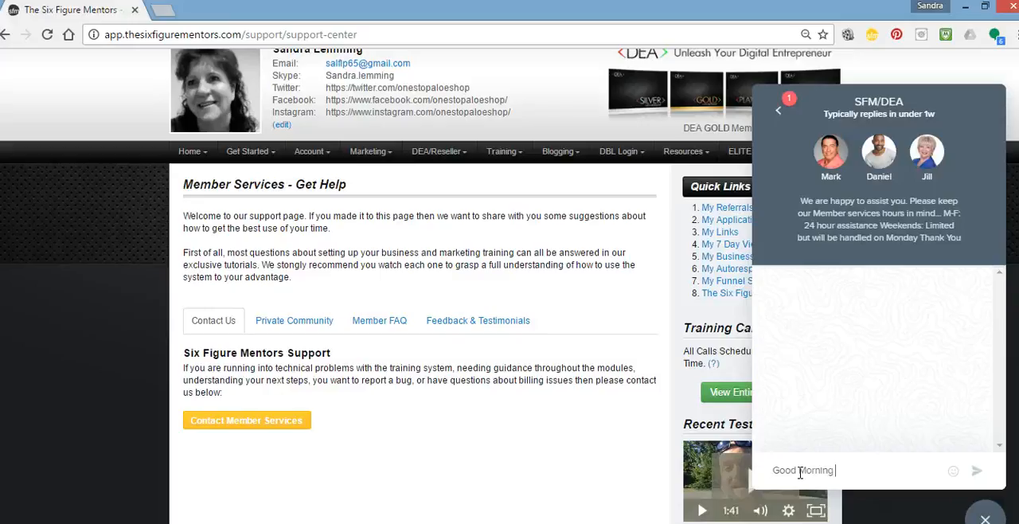
text(SFM)
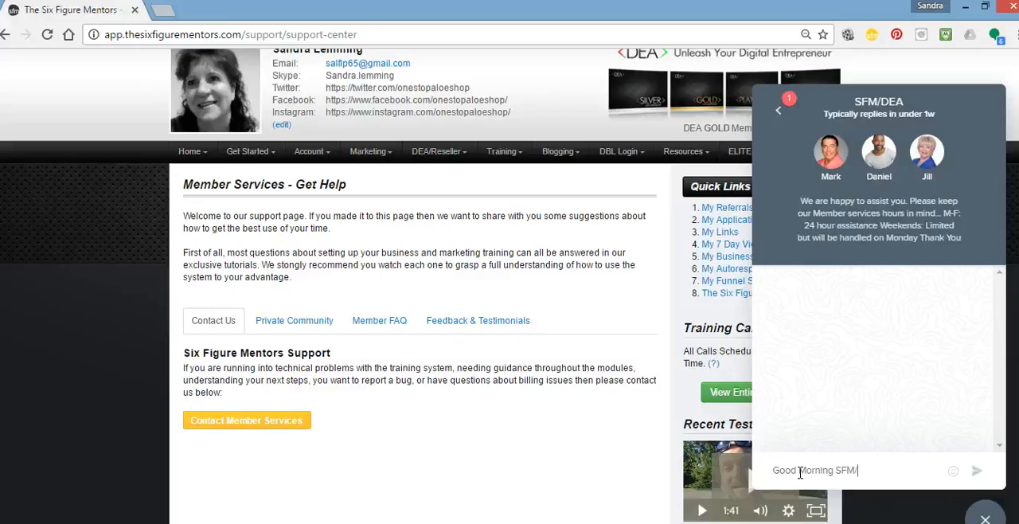
text(/DEA)
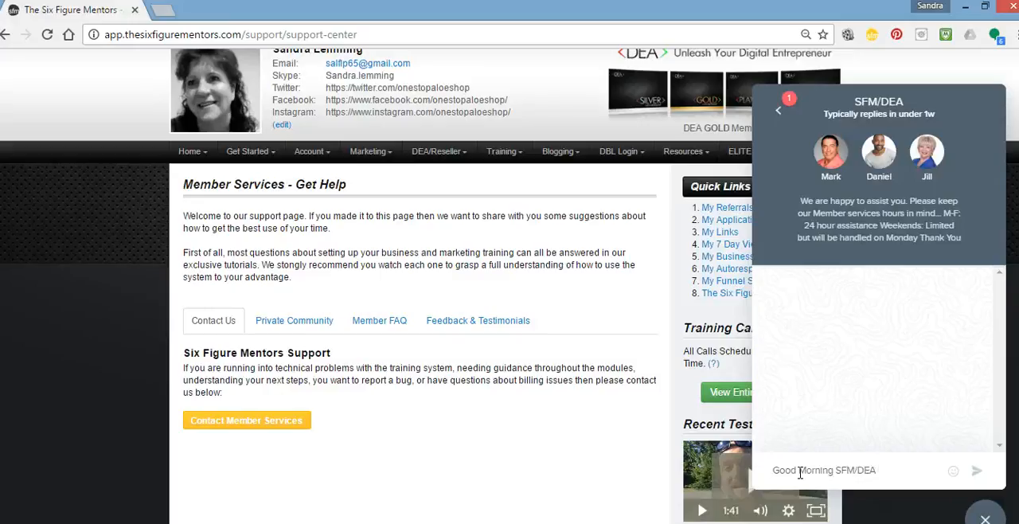
text(I would)
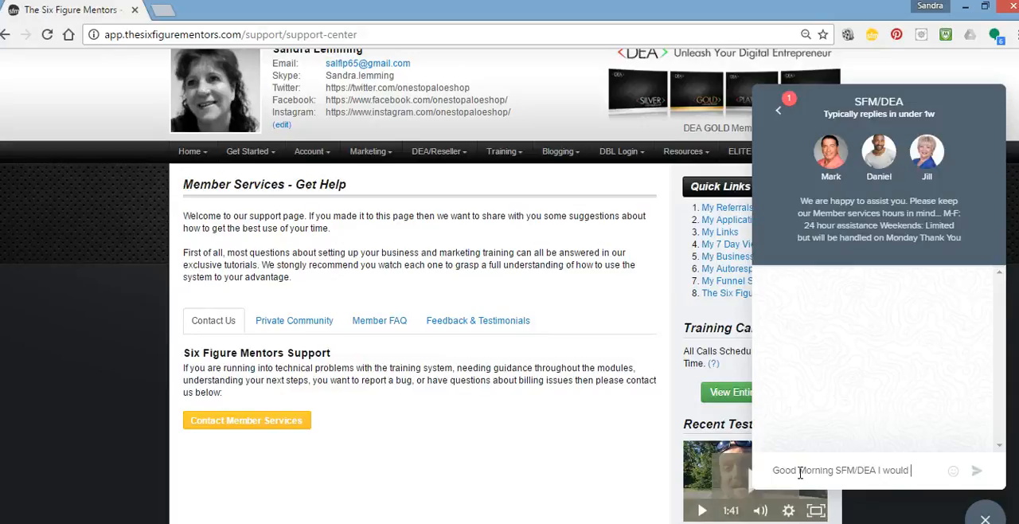
text(like to wish you a very good)
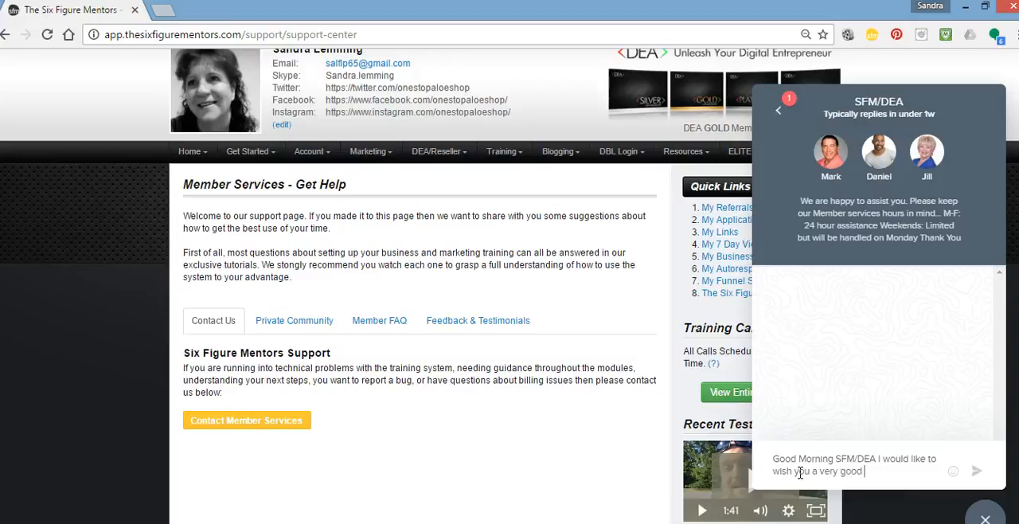
text(mor)
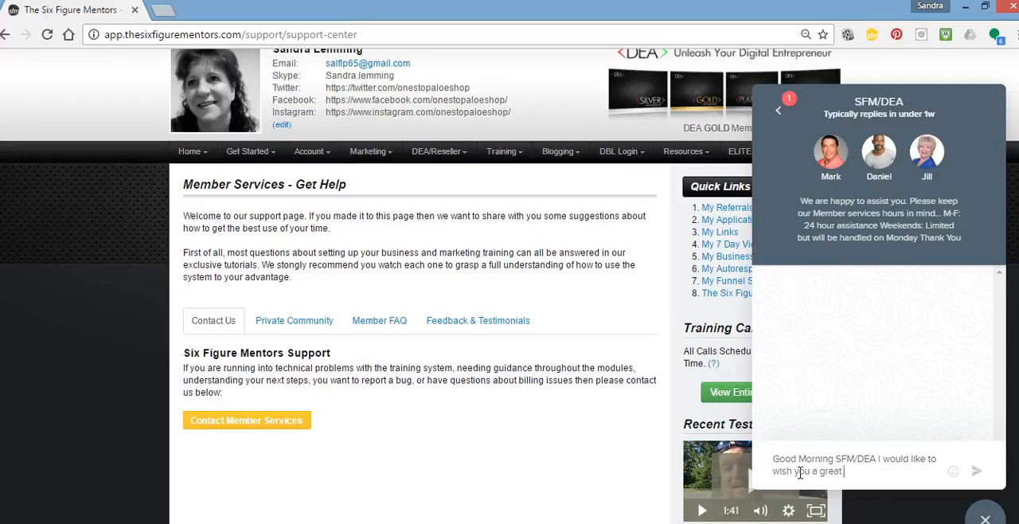
text(weekend and)
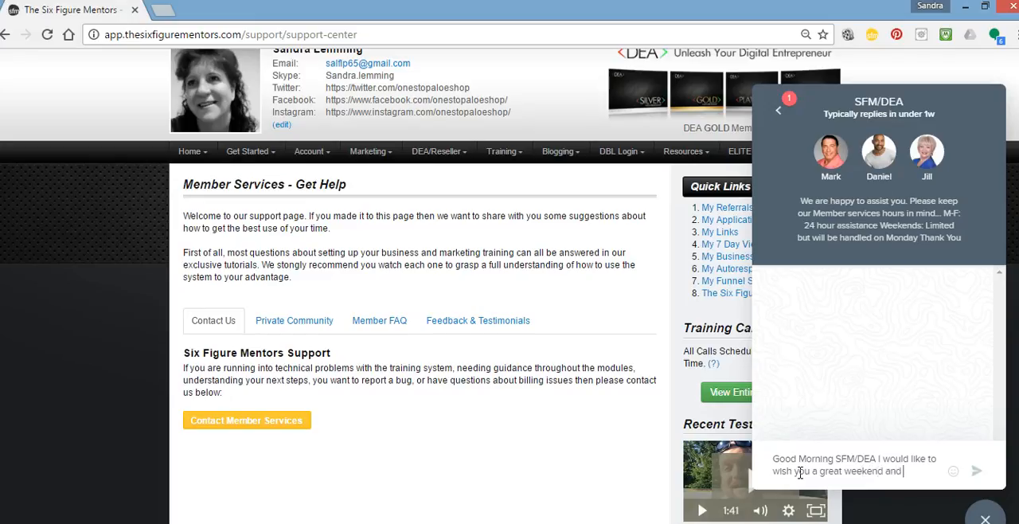
text(thank you for your assisstance)
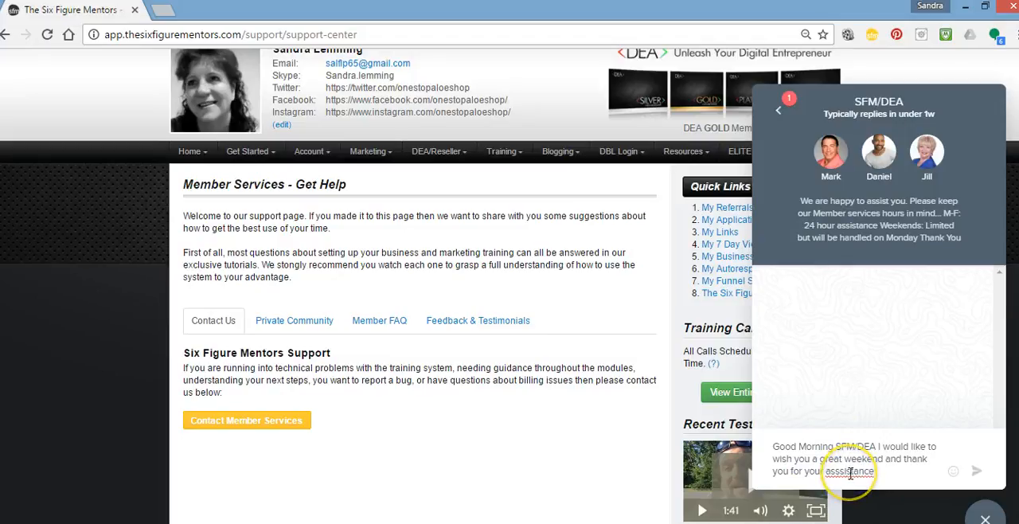
mouse_move(865, 167)
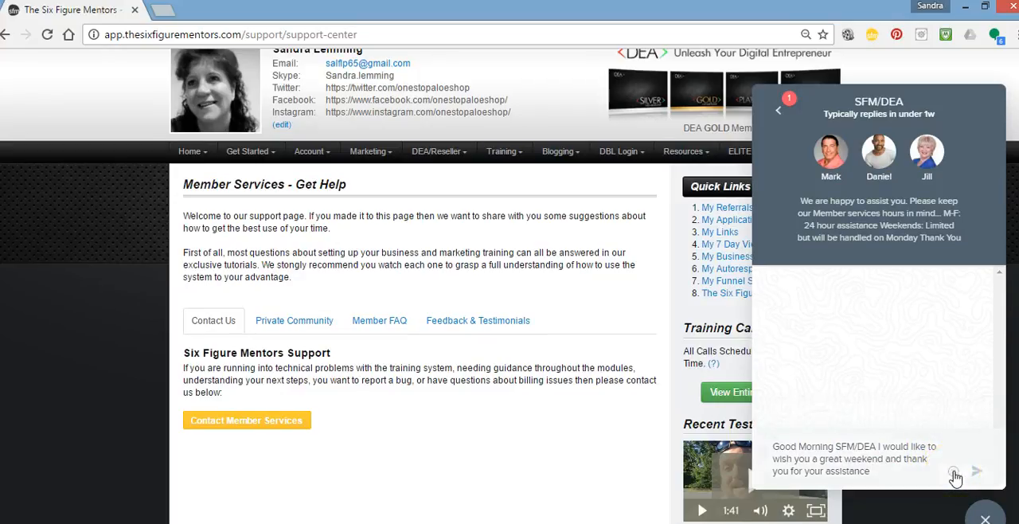
Add a laughing emoji from the emoji picker and end the draft with a period.
click(954, 474)
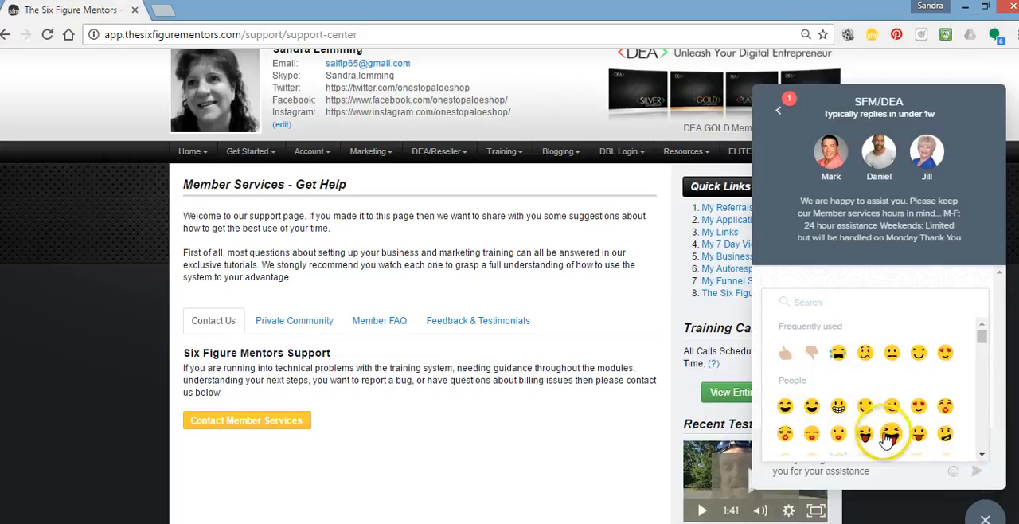
mouse_move(865, 434)
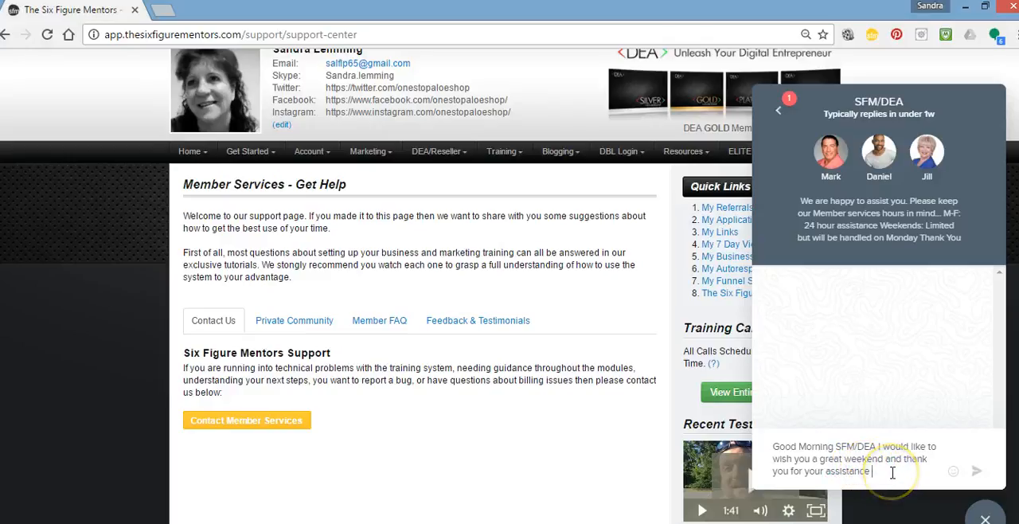
text(.)
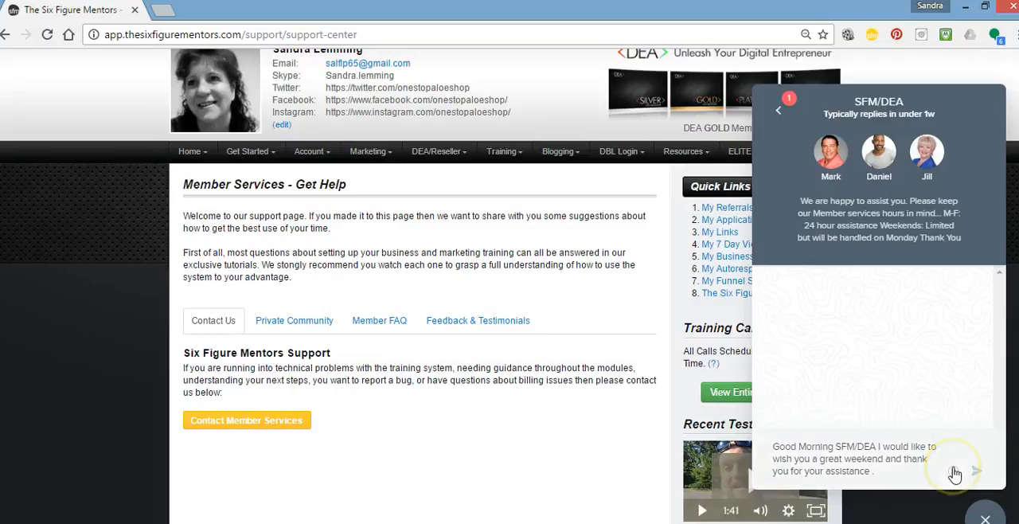
Send the greeting and thank-you message to SFM/DEA in the chat.
click(954, 471)
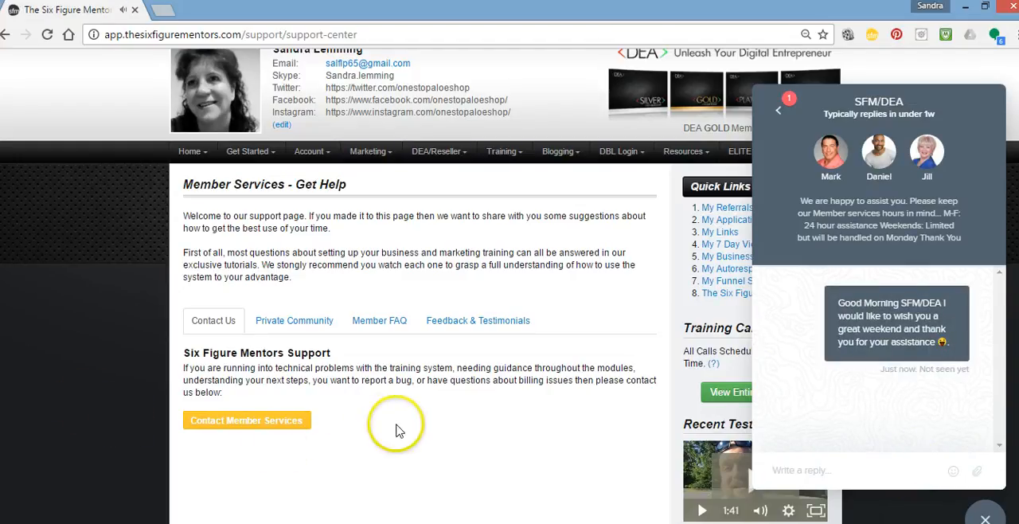
mouse_move(398, 430)
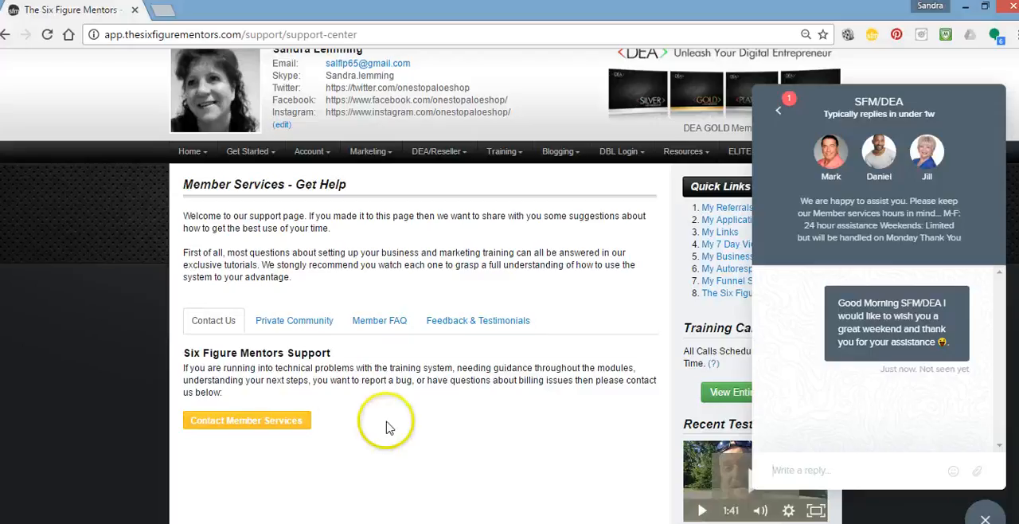
click(621, 150)
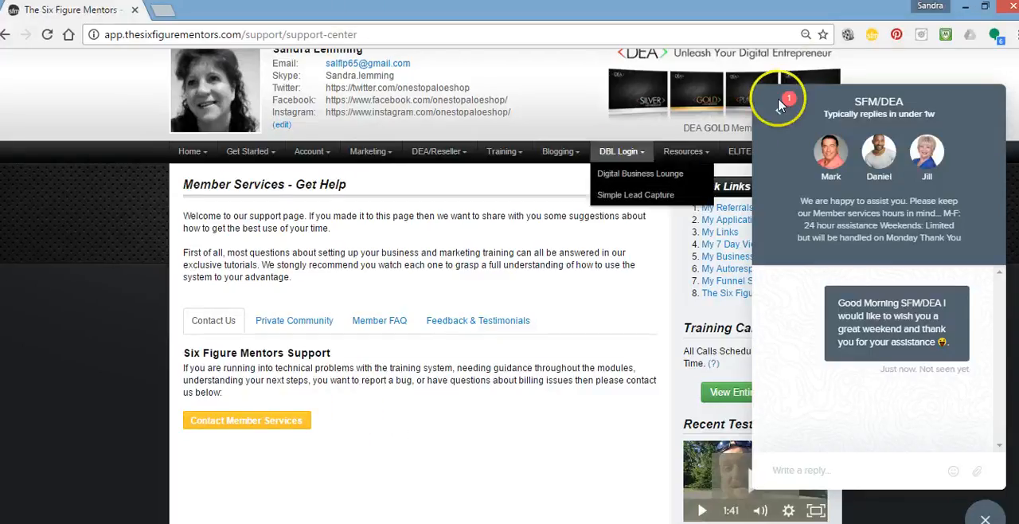